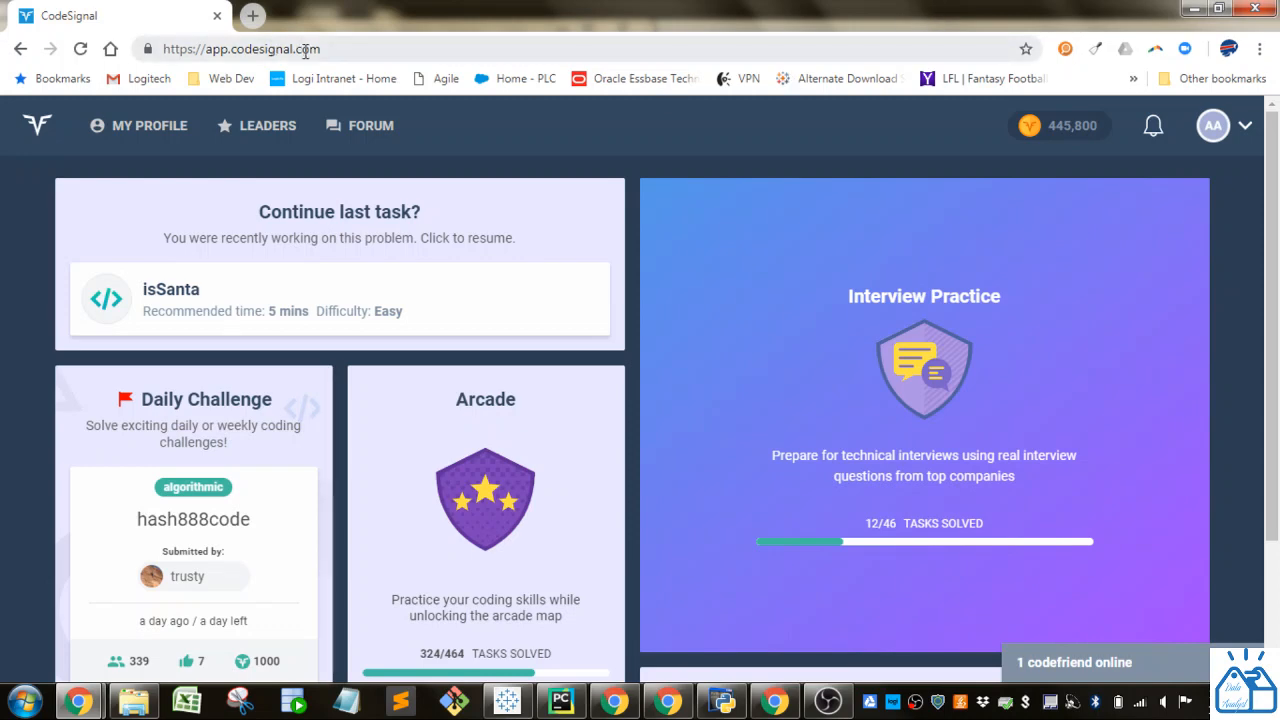
pyautogui.moveTo(513, 138)
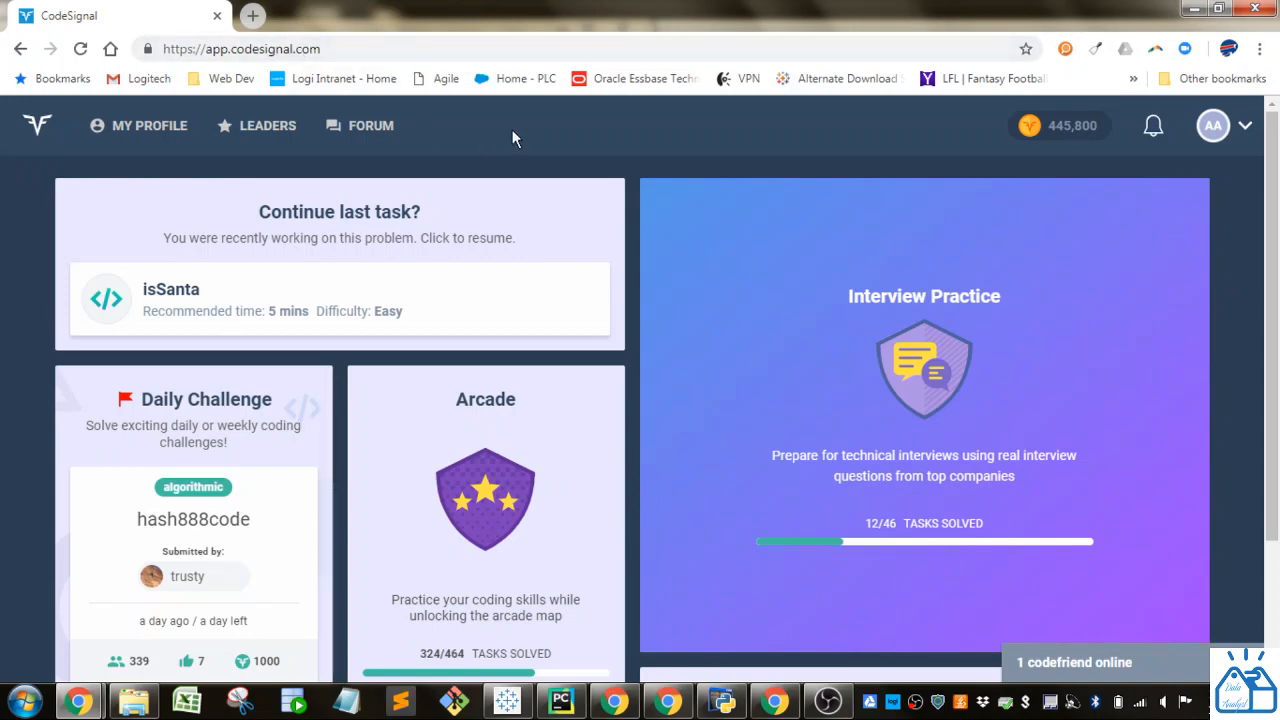
pyautogui.moveTo(1247, 201)
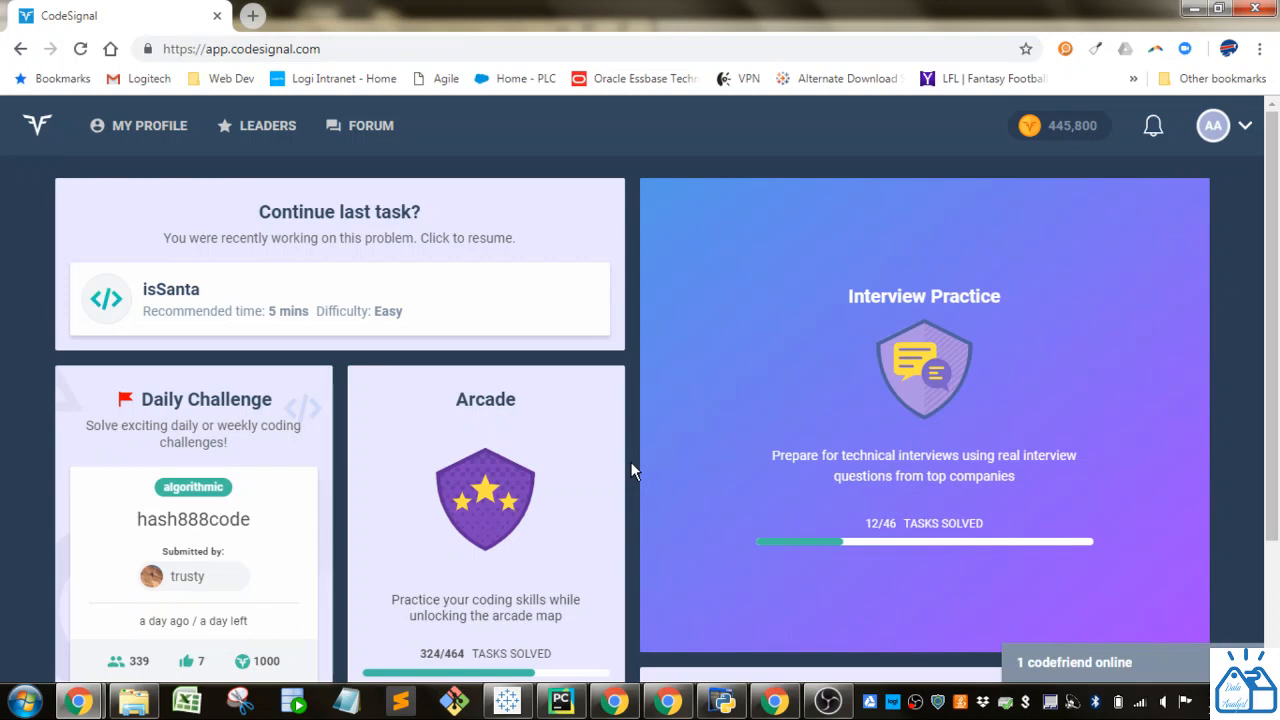
pyautogui.moveTo(559, 405)
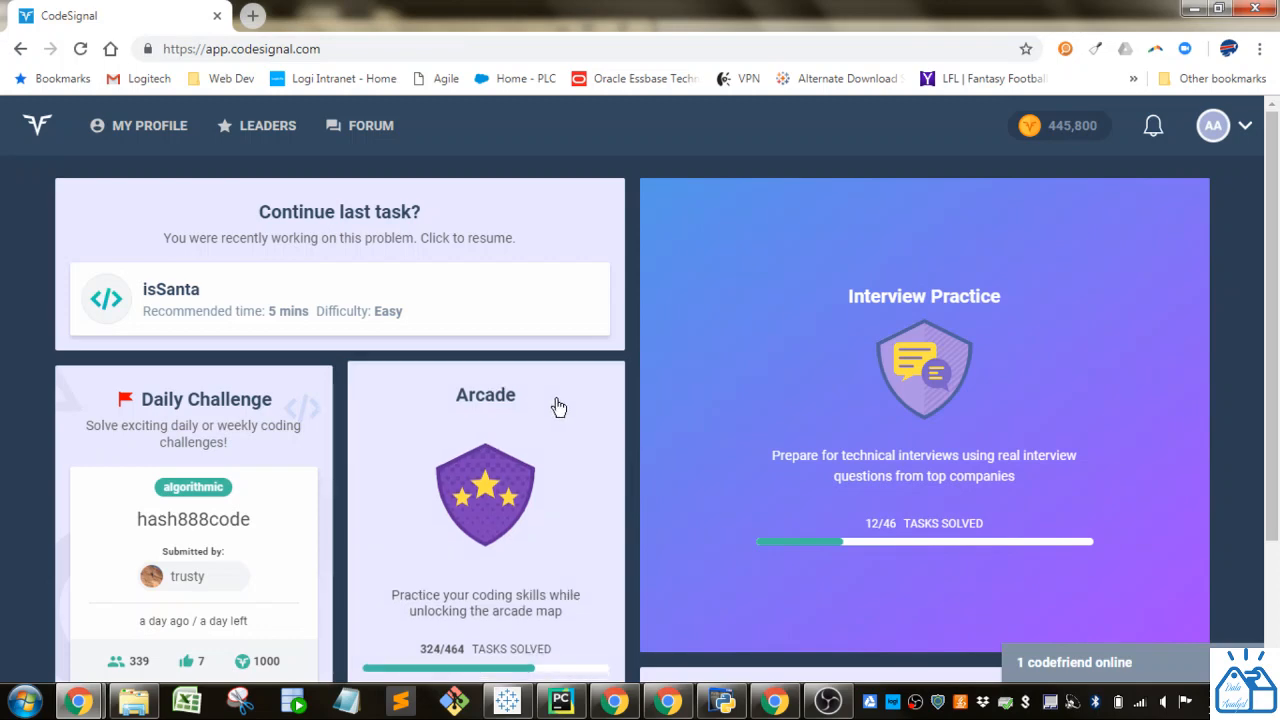
pyautogui.moveTo(552, 449)
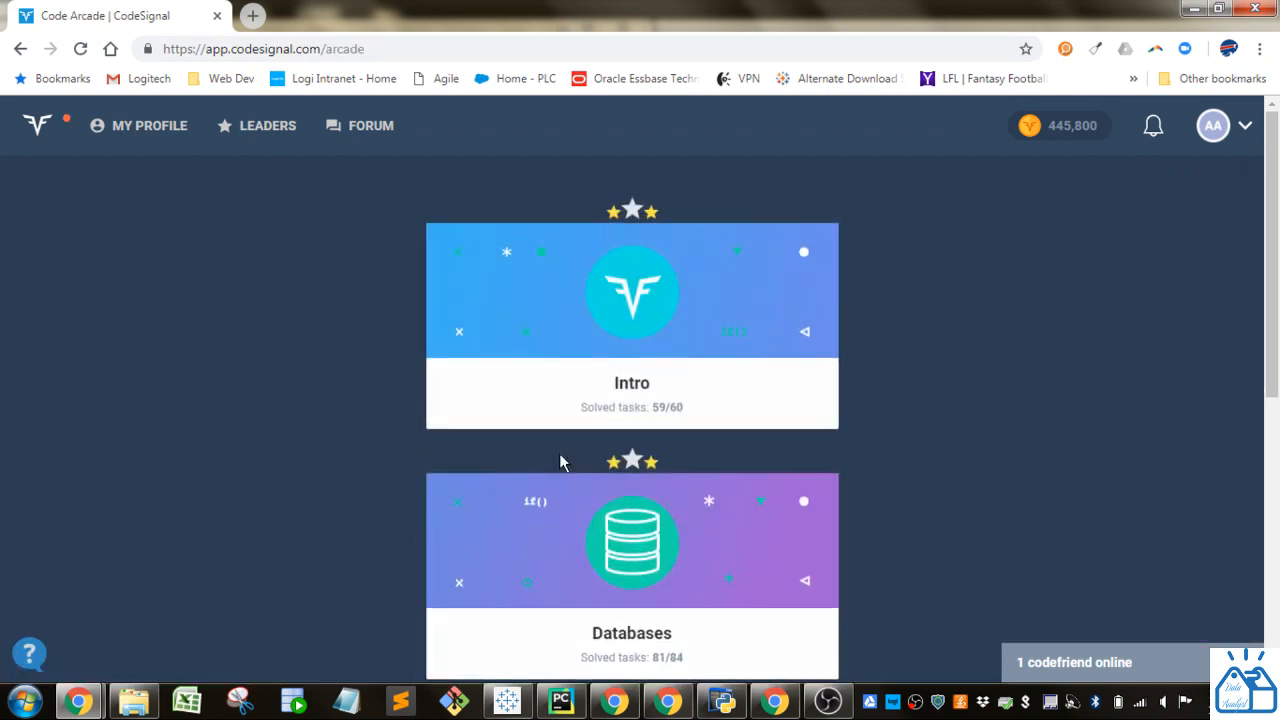
# Step: Scroll the Arcade courses down to The Core, Python and Graphs, then back up
pyautogui.scroll(-3)
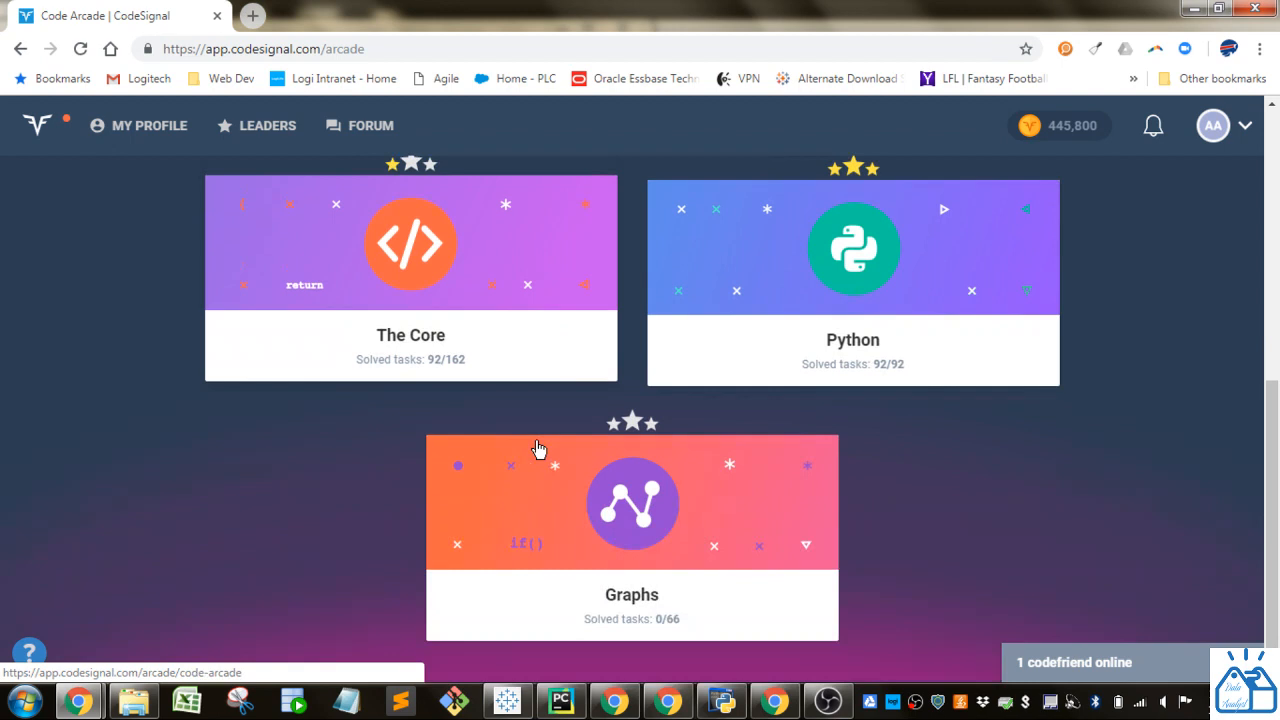
pyautogui.moveTo(1153, 509)
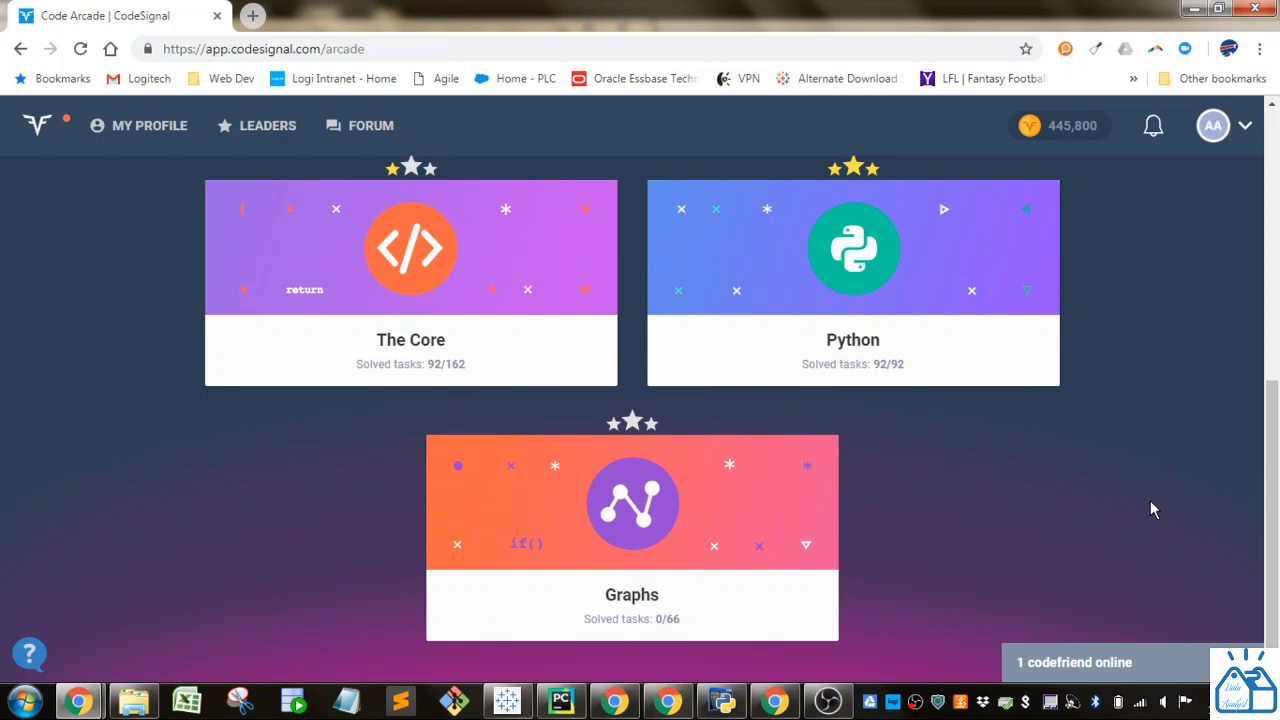
pyautogui.scroll(3)
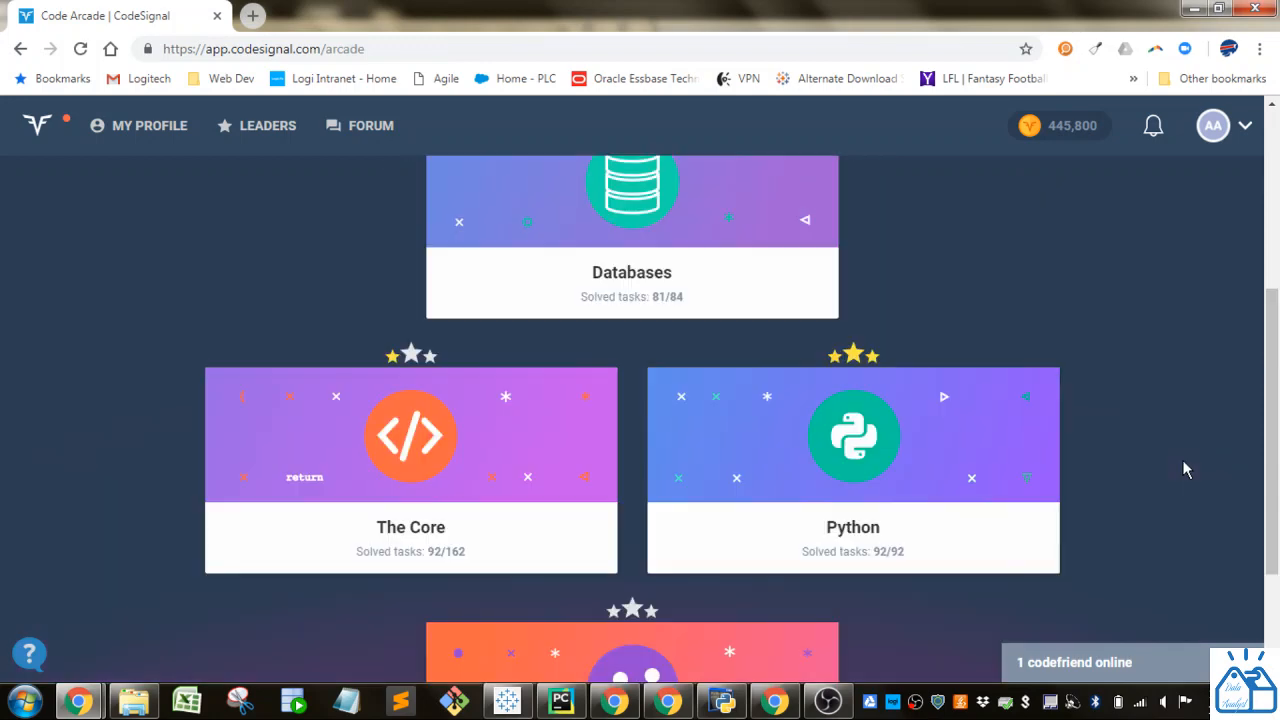
pyautogui.moveTo(990, 468)
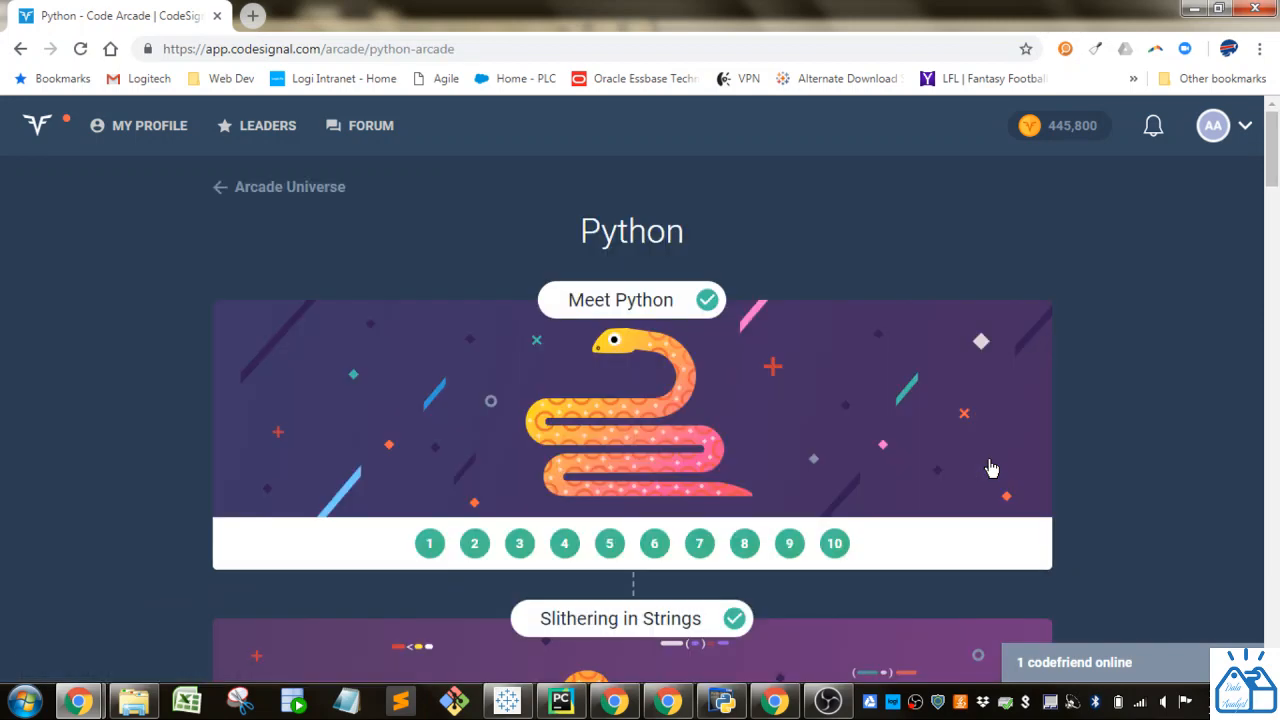
pyautogui.moveTo(435, 568)
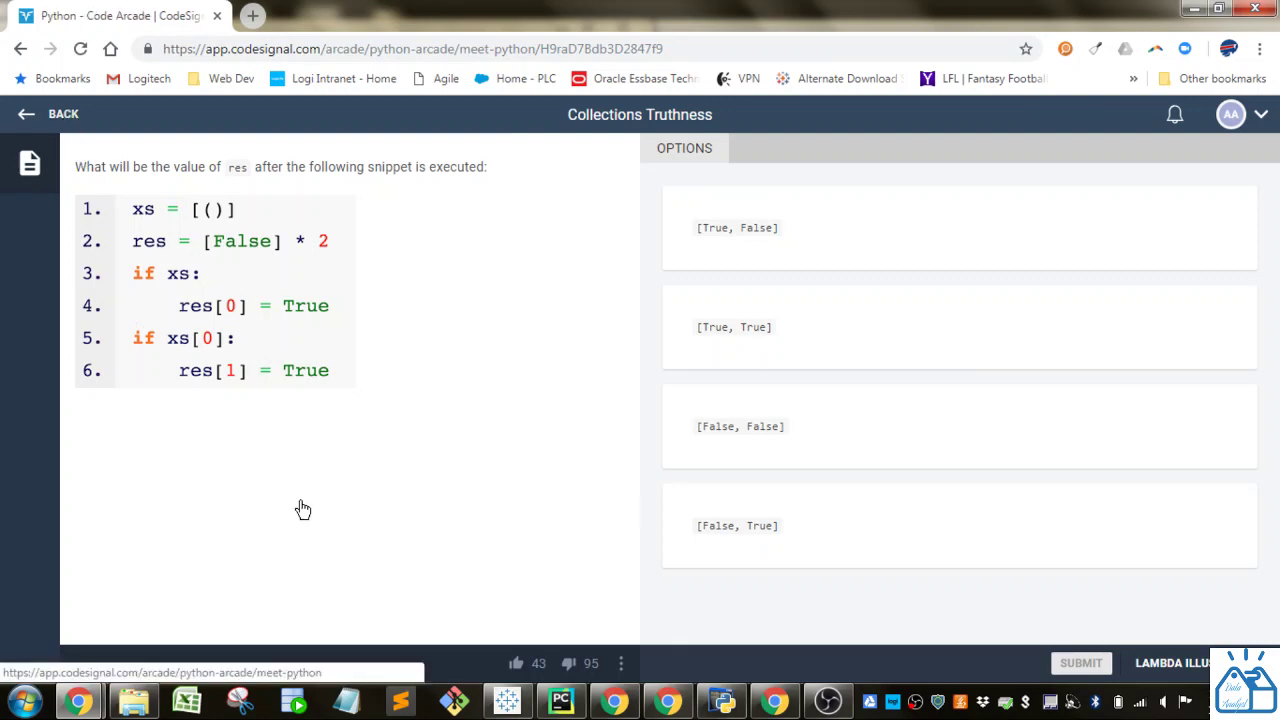
# Step: Open the Collections Truthness task from the Meet Python task list
pyautogui.click(50, 113)
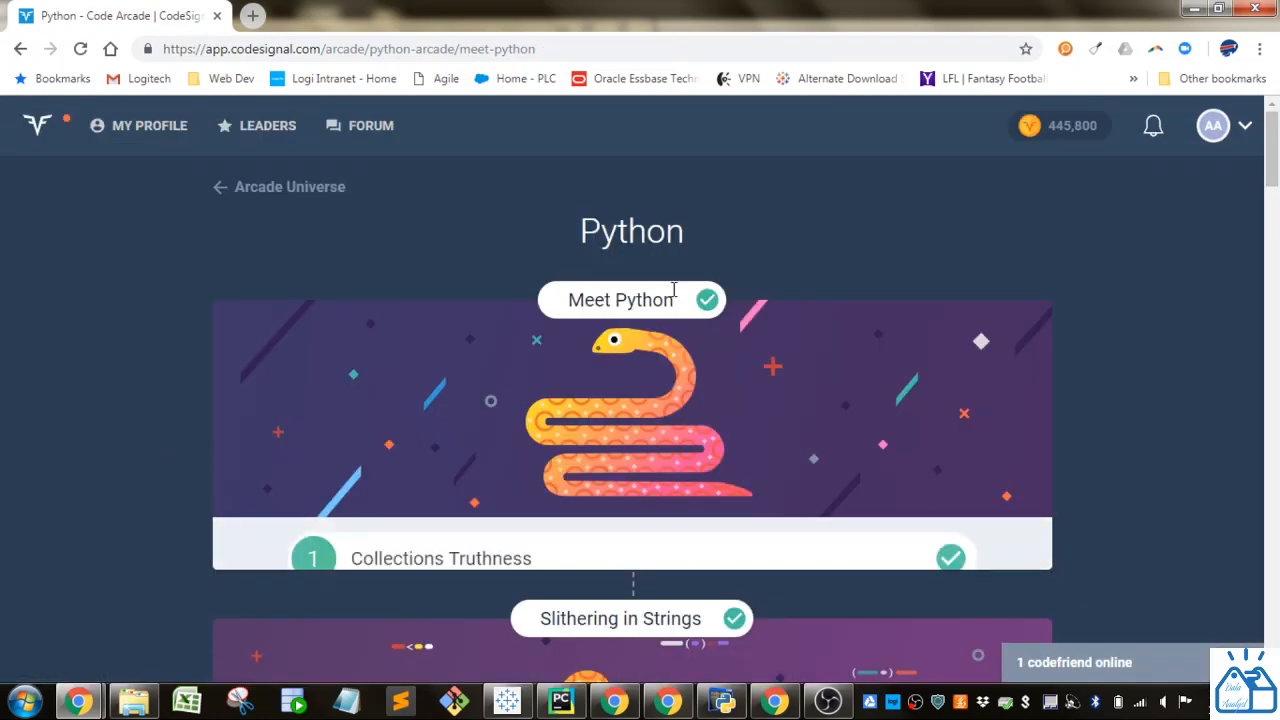
pyautogui.scroll(-3)
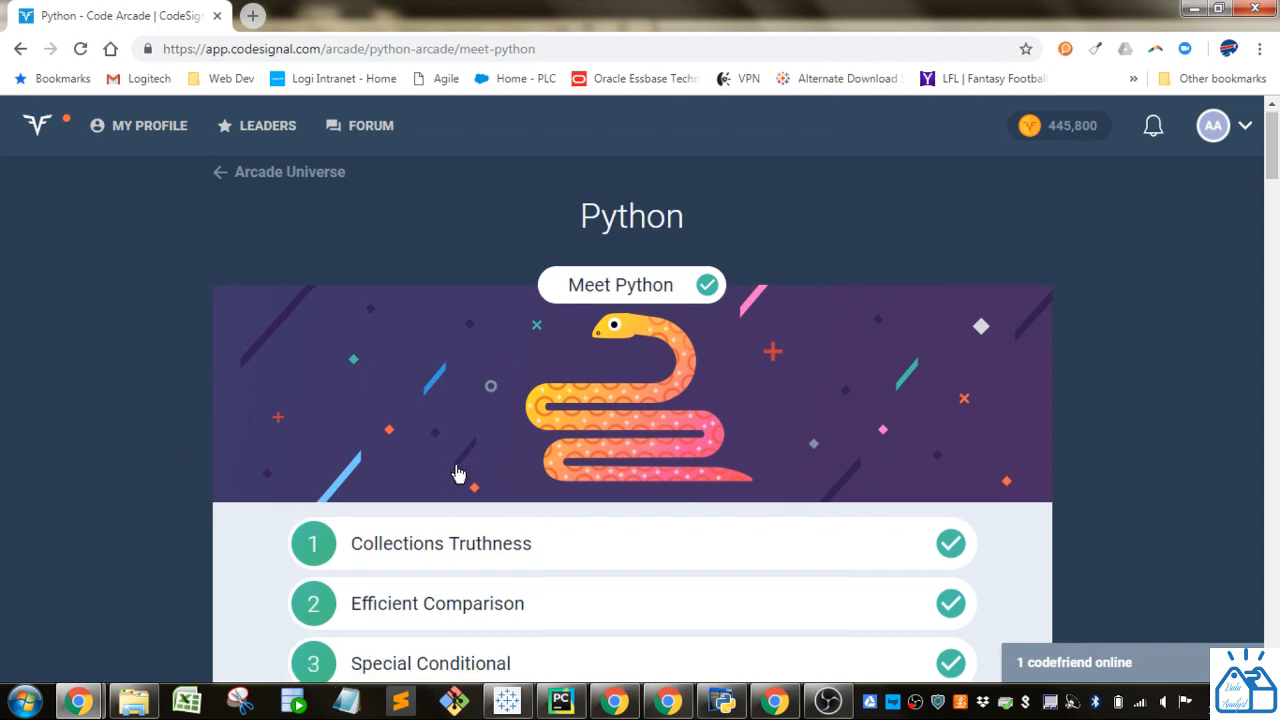
pyautogui.scroll(-3)
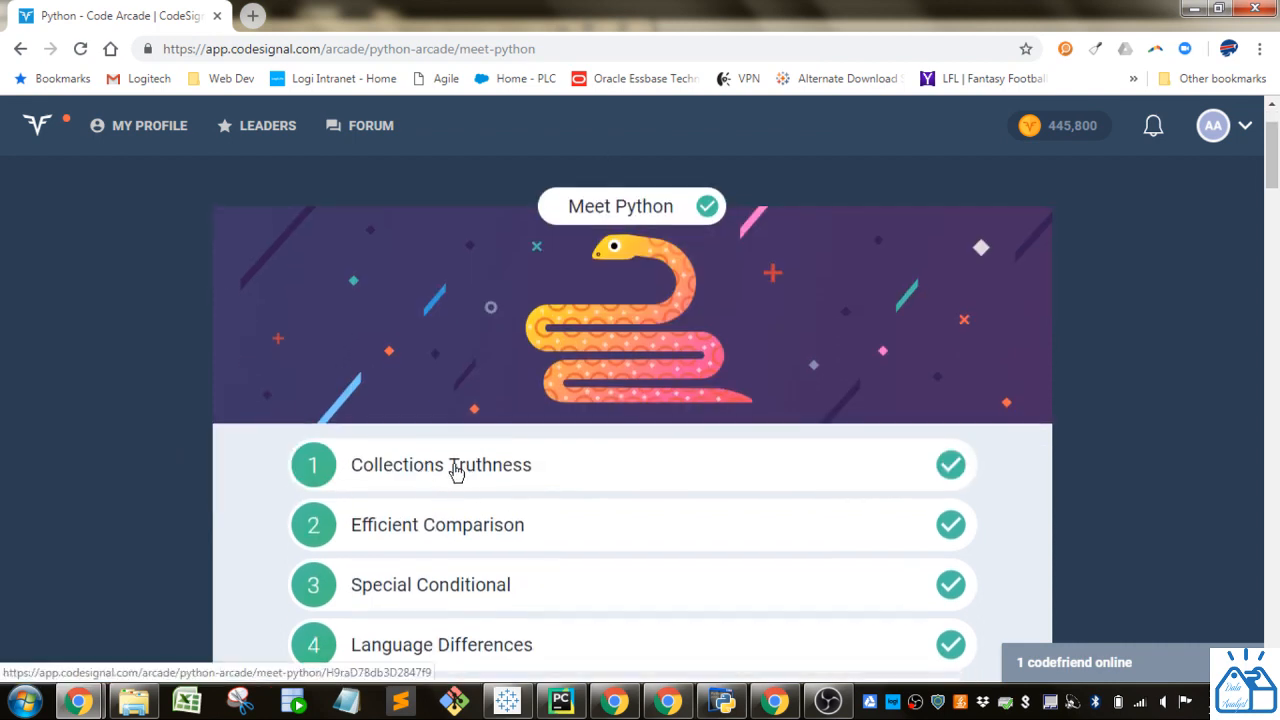
pyautogui.click(441, 464)
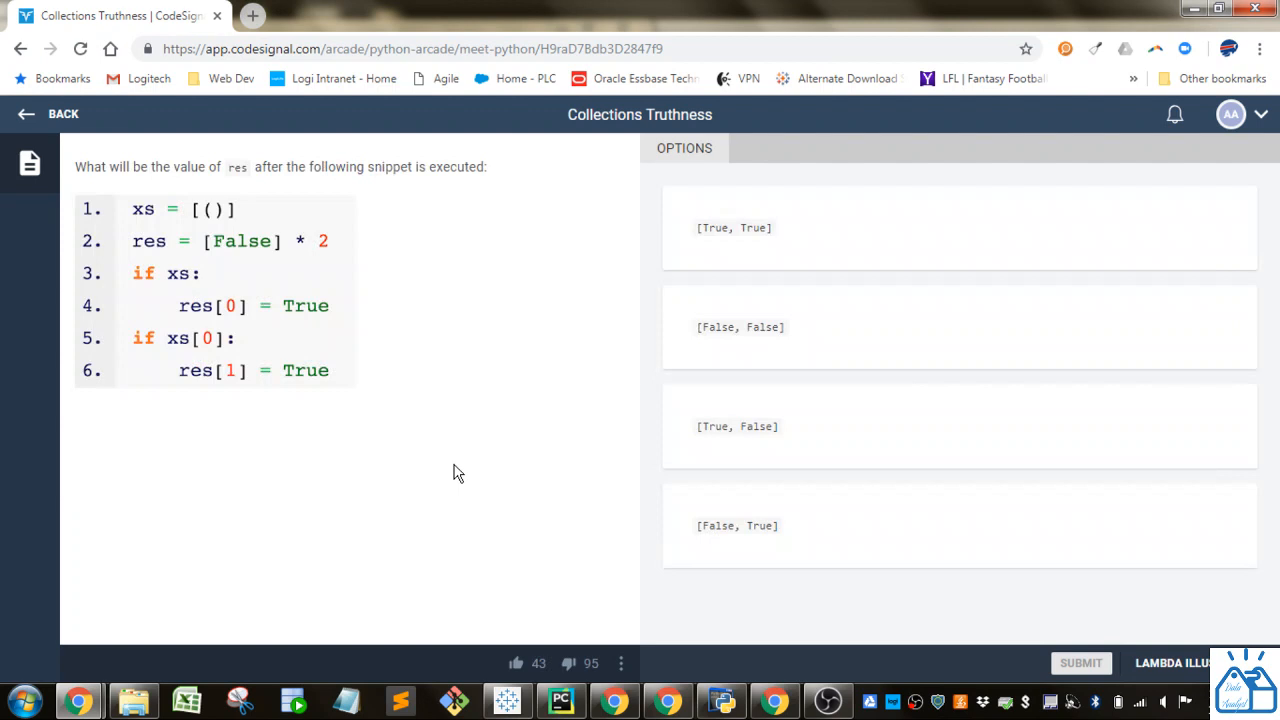
pyautogui.moveTo(337, 393)
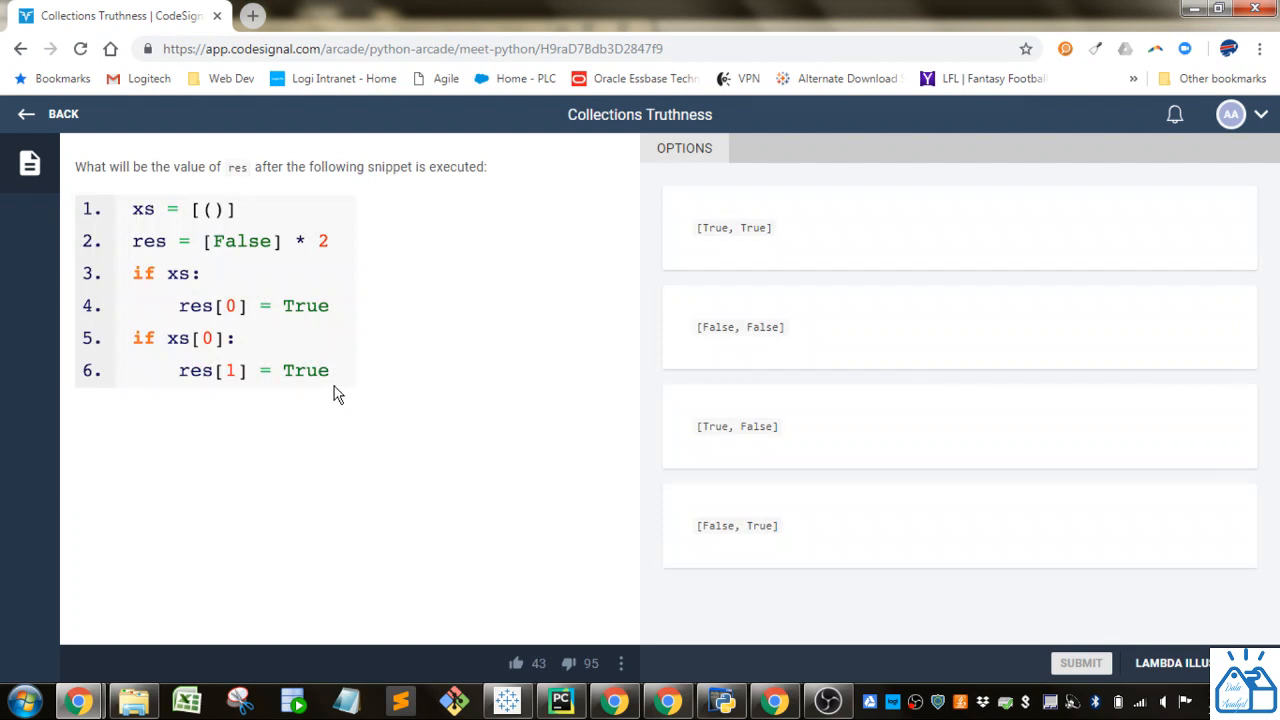
pyautogui.moveTo(243, 168)
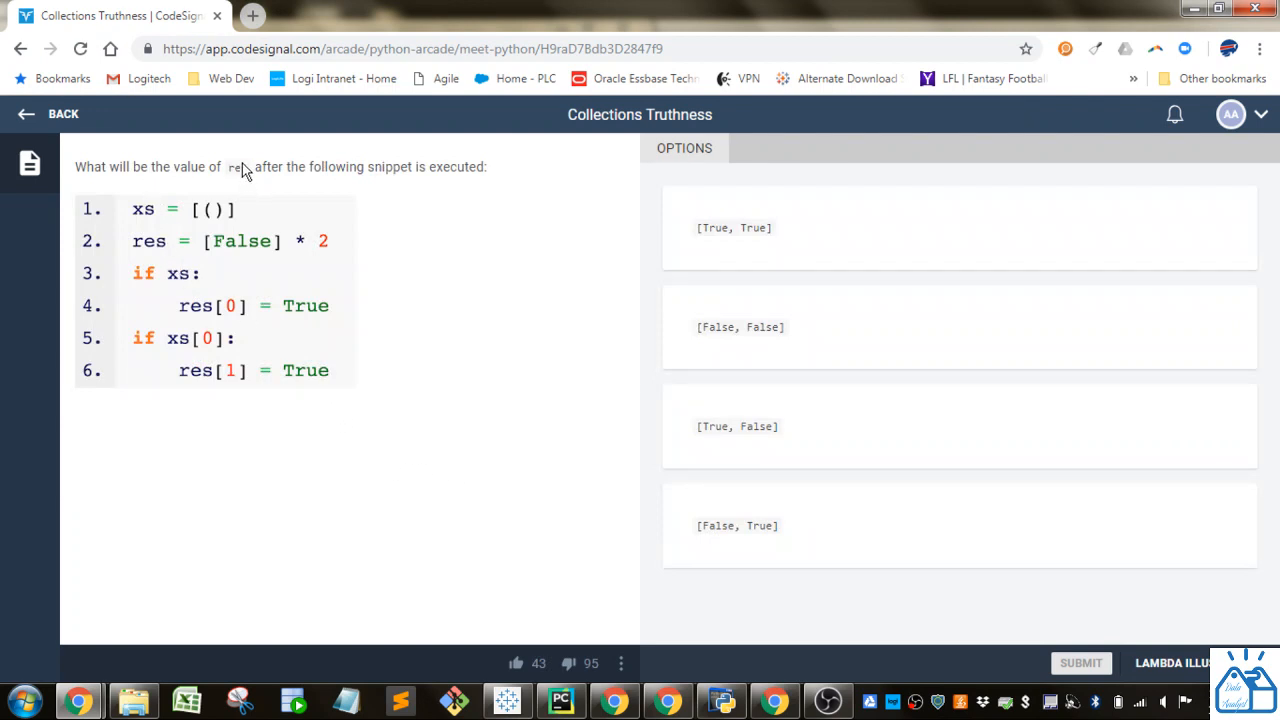
pyautogui.moveTo(148, 258)
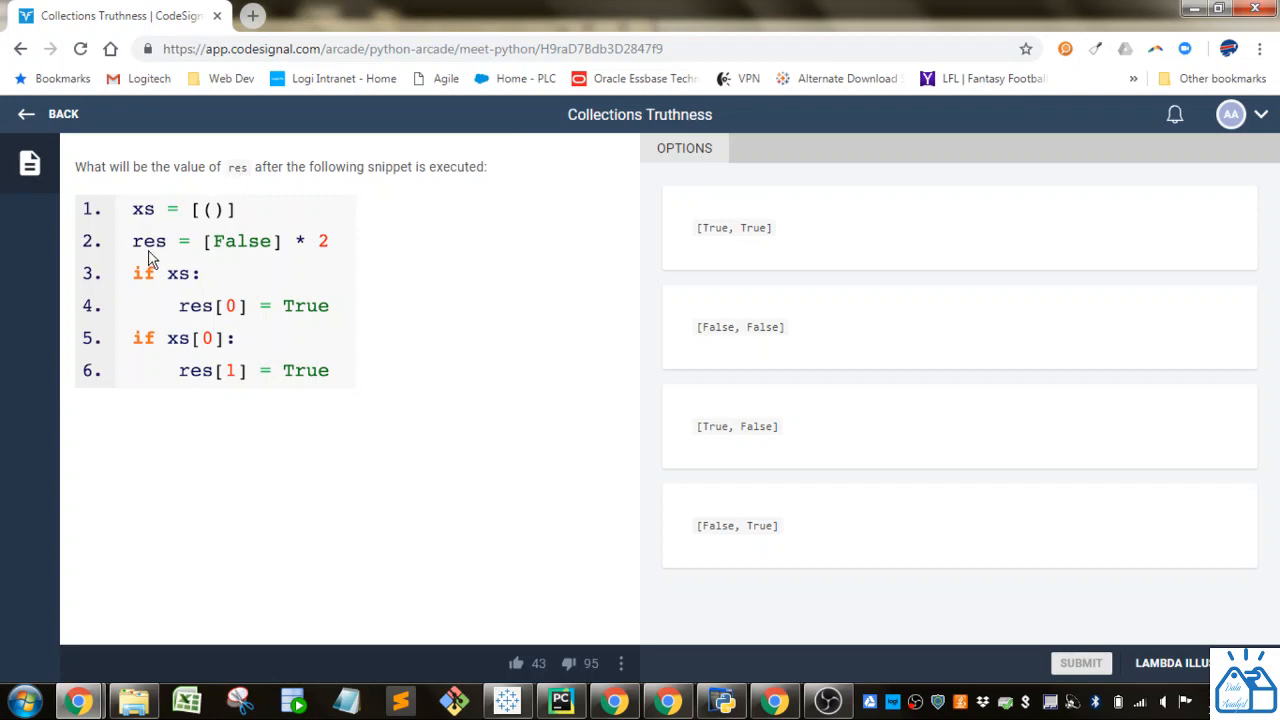
pyautogui.moveTo(242, 255)
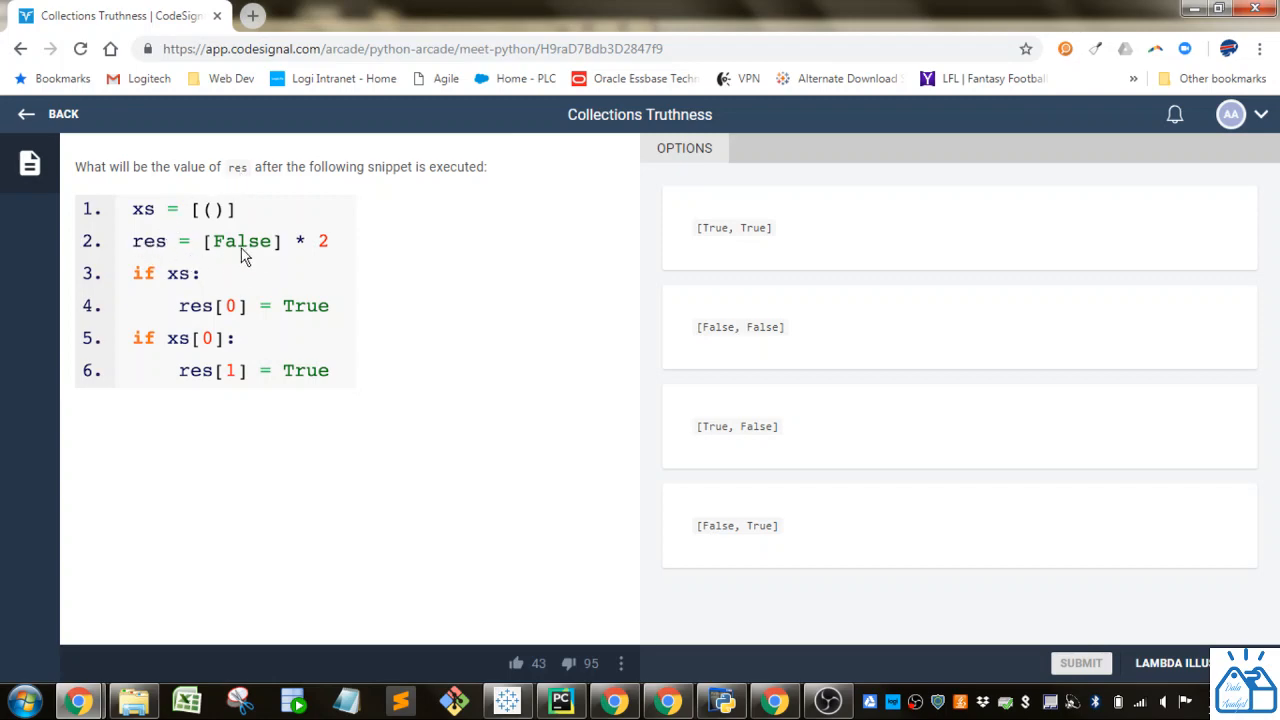
pyautogui.moveTo(191, 249)
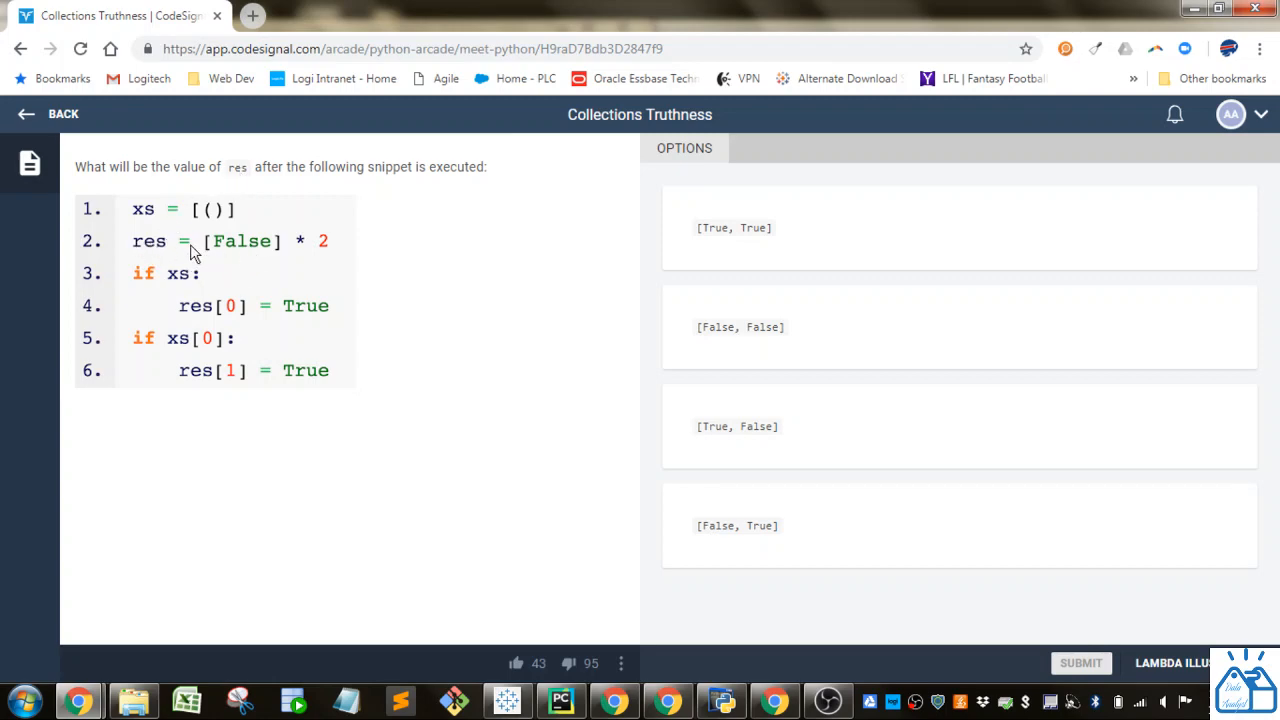
pyautogui.moveTo(334, 398)
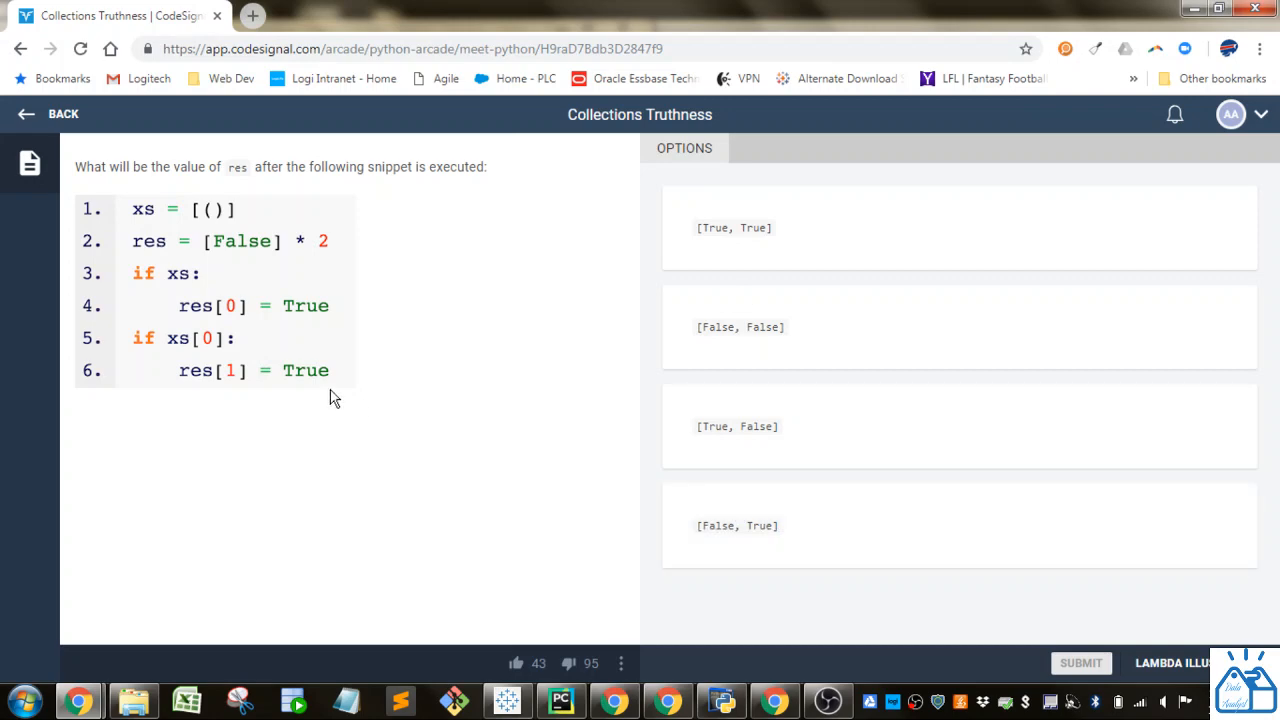
pyautogui.moveTo(160, 215)
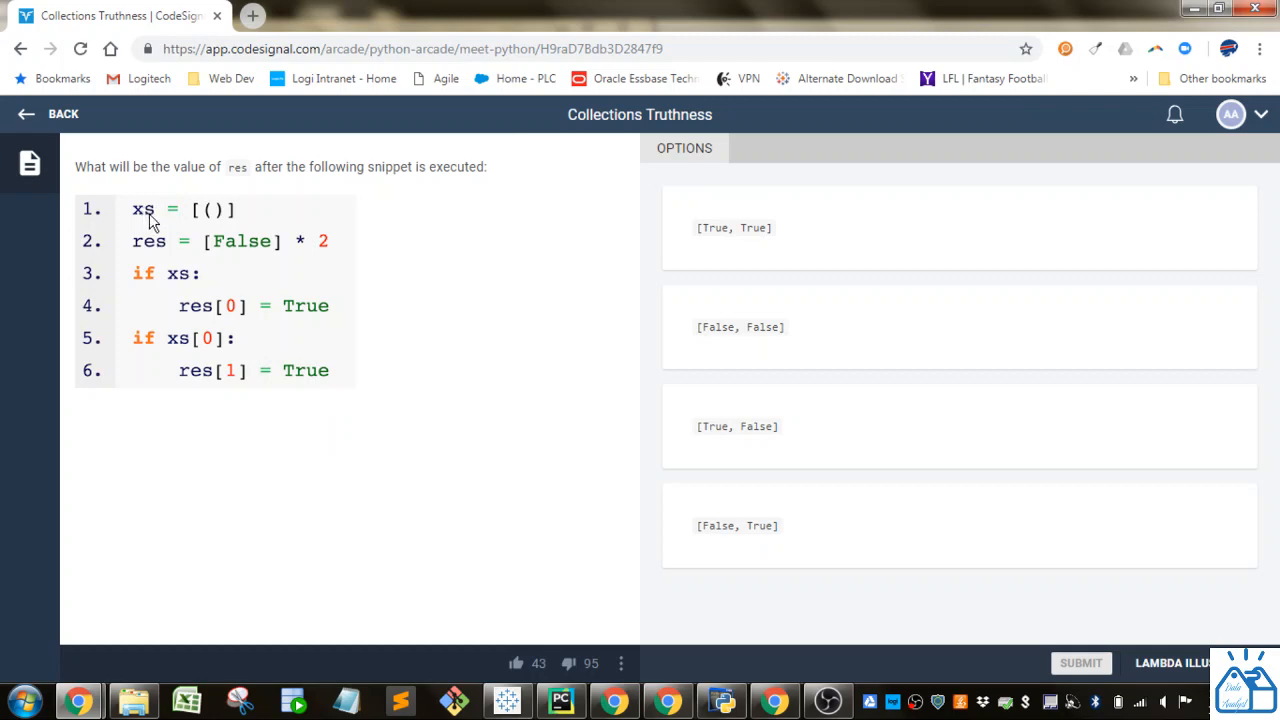
pyautogui.moveTo(203, 228)
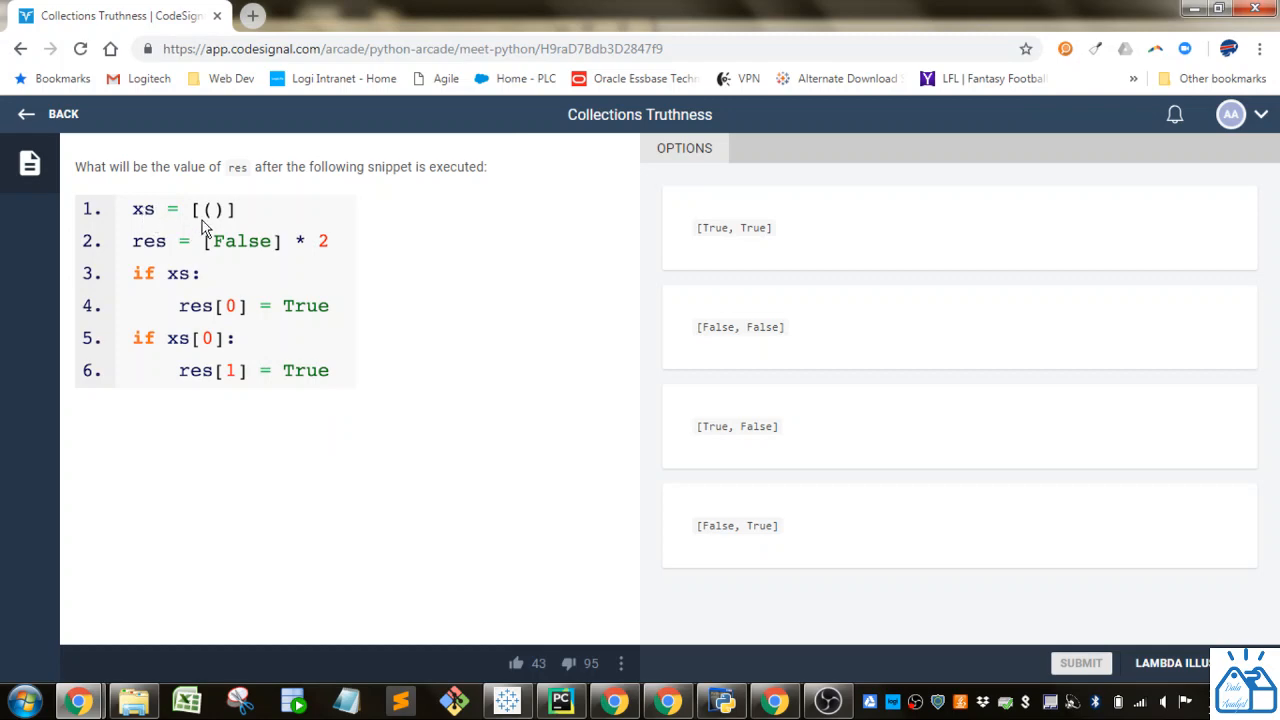
pyautogui.moveTo(215, 218)
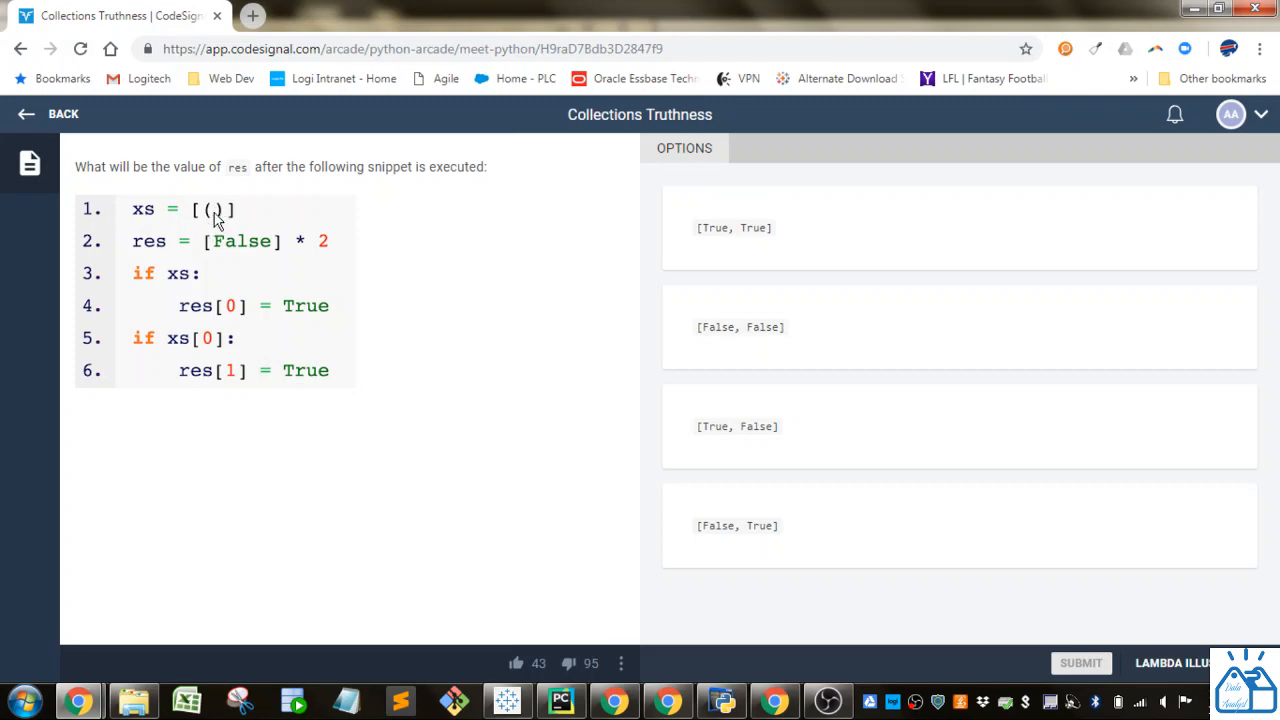
pyautogui.moveTo(224, 214)
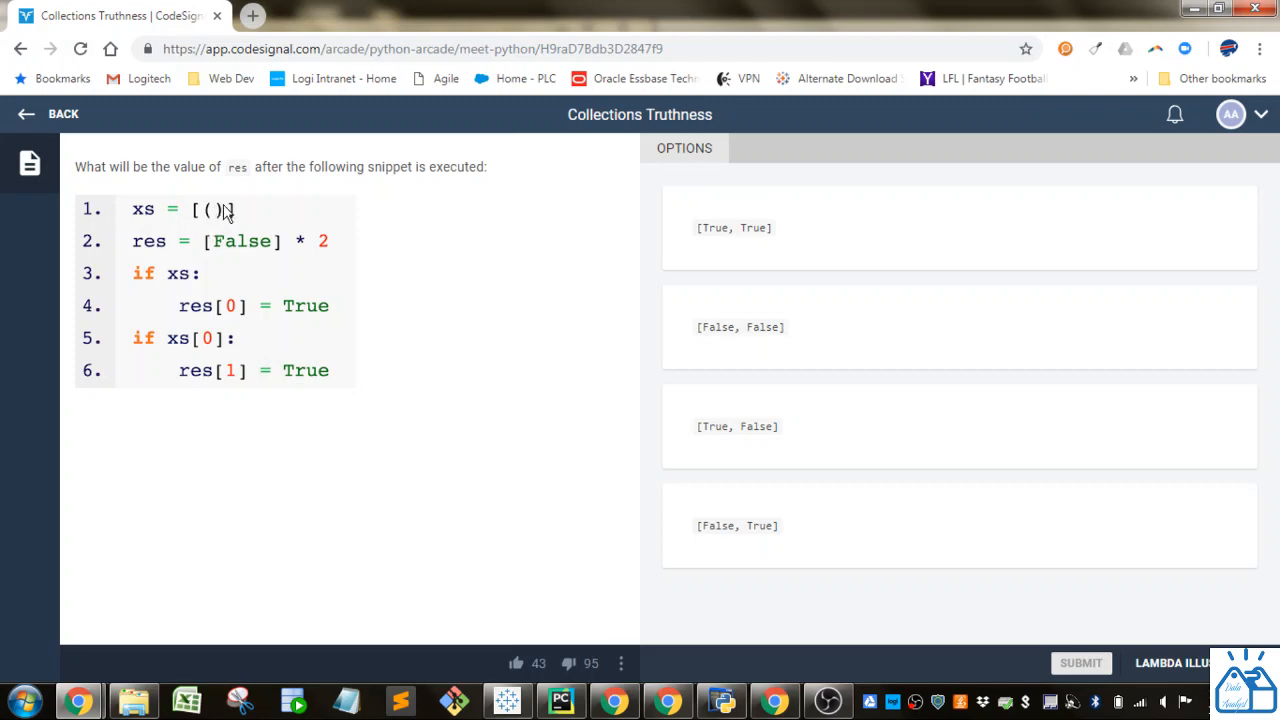
pyautogui.moveTo(218, 225)
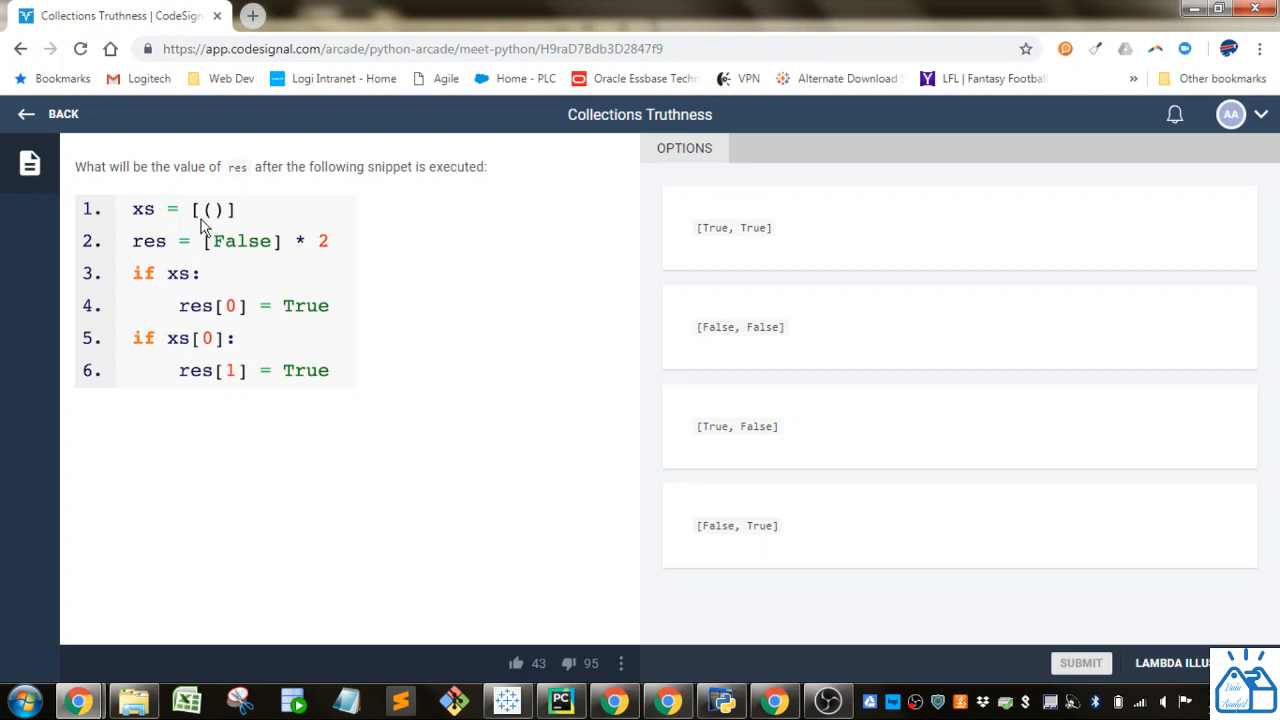
pyautogui.moveTo(185, 222)
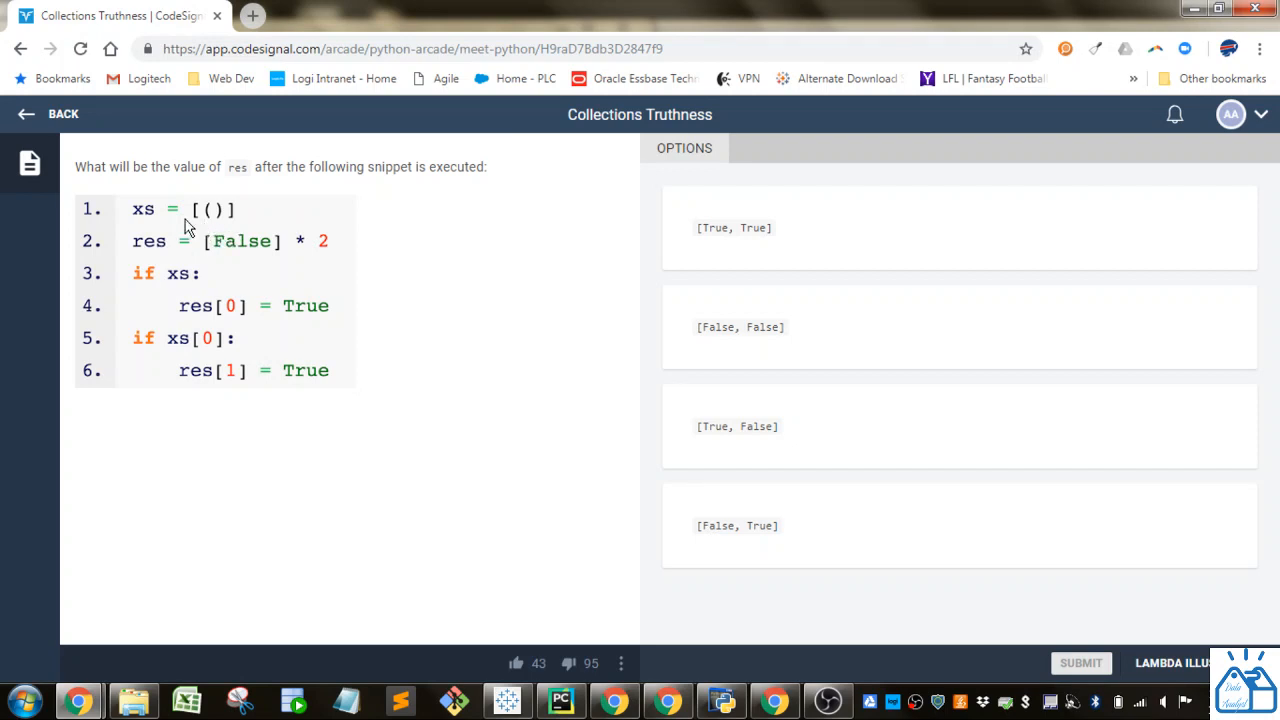
pyautogui.moveTo(210, 217)
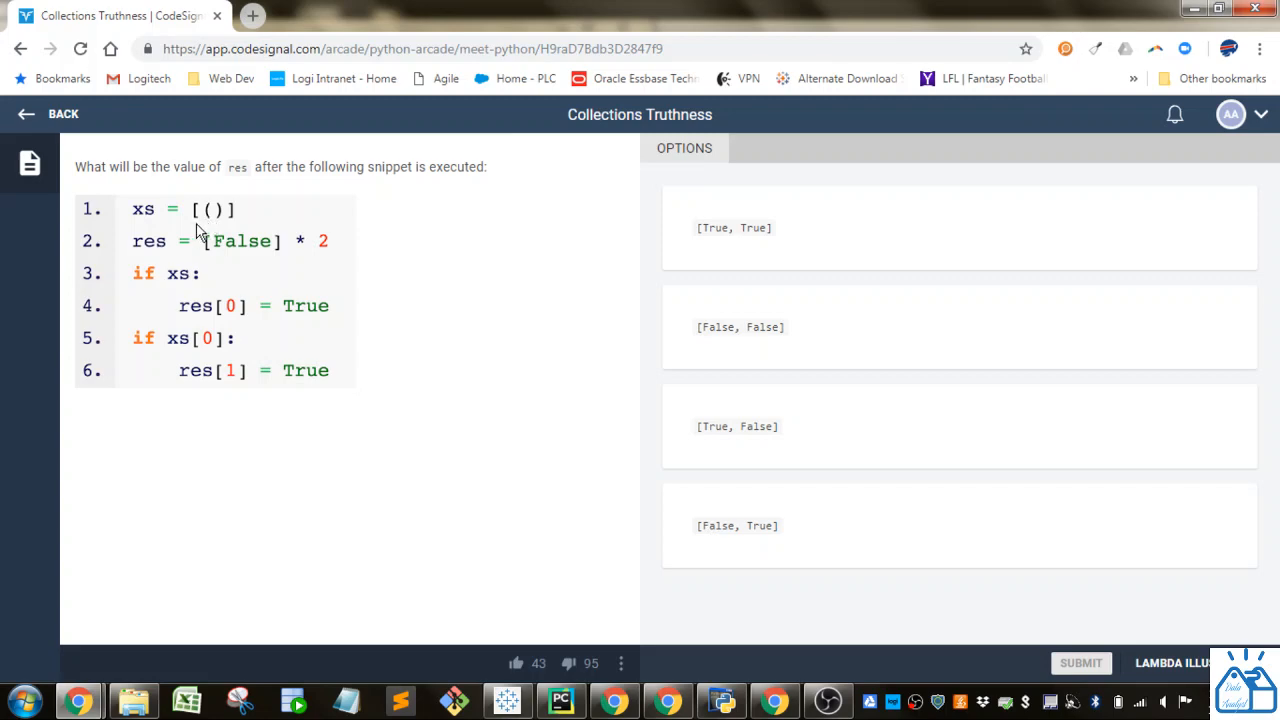
pyautogui.moveTo(240, 228)
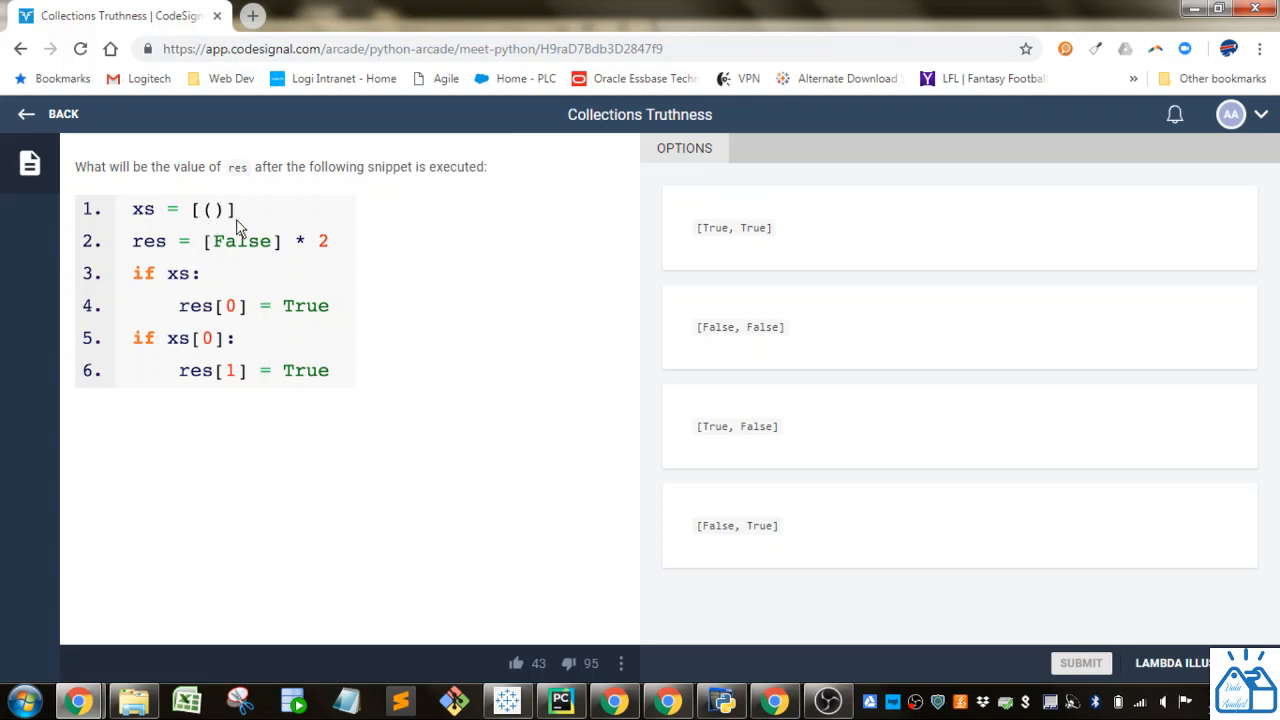
pyautogui.moveTo(155, 262)
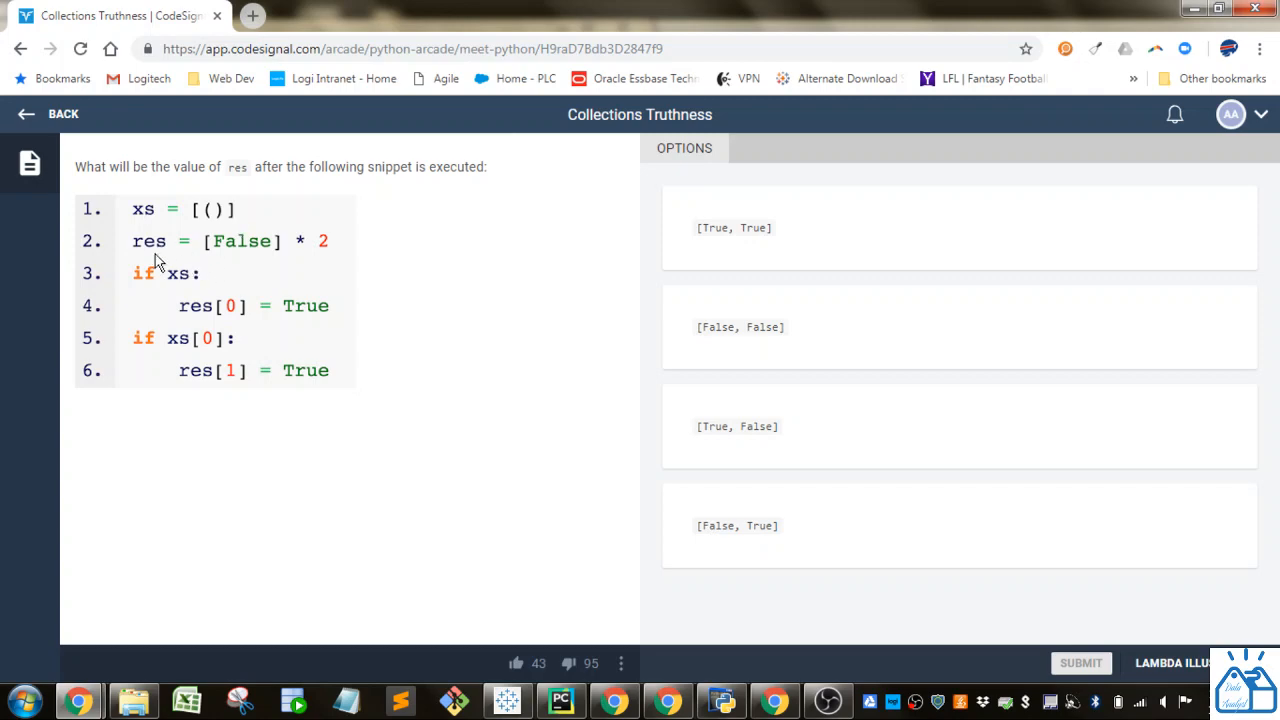
pyautogui.moveTo(222, 265)
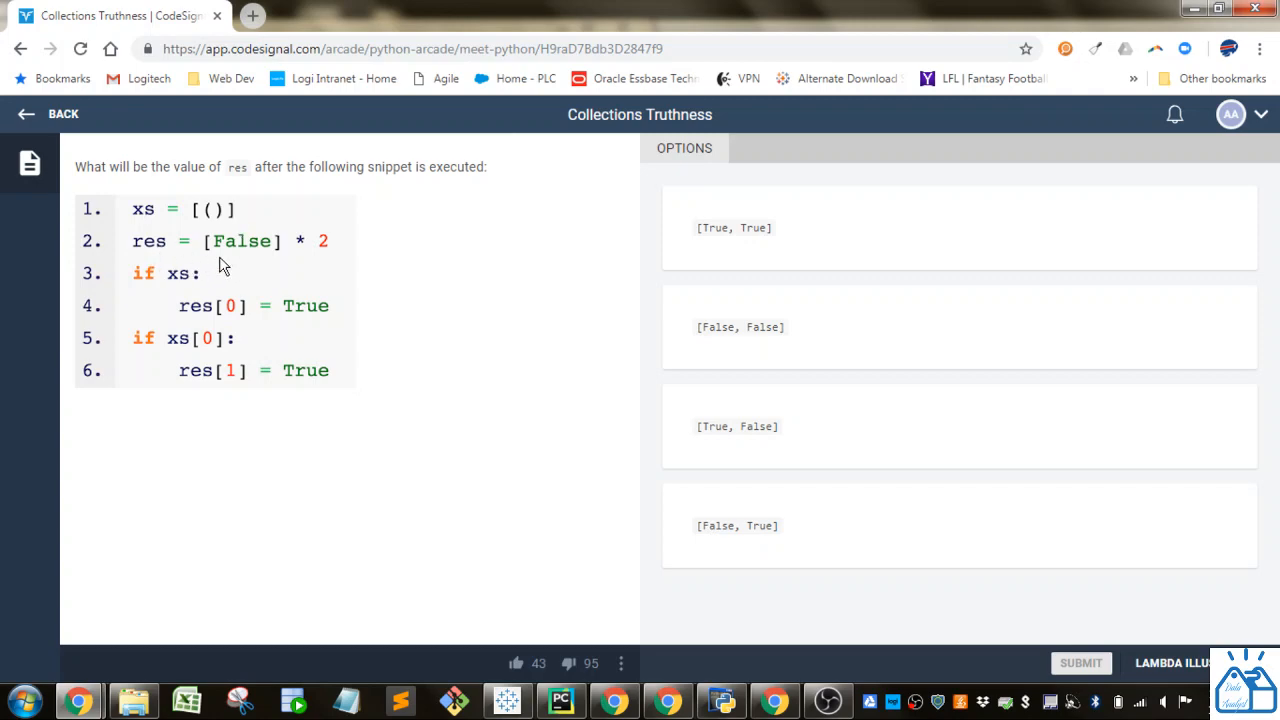
pyautogui.moveTo(332, 258)
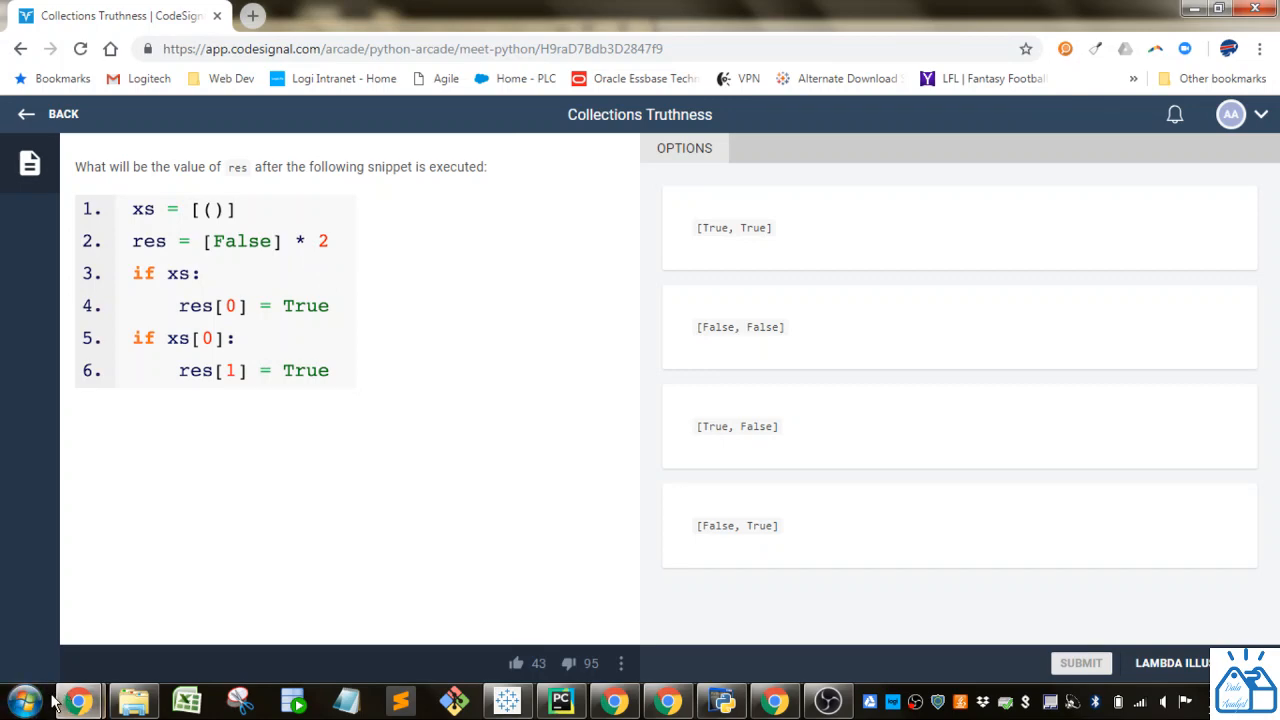
# Step: Launch the Python 3.5 console and move it off the code snippet
pyautogui.click(22, 700)
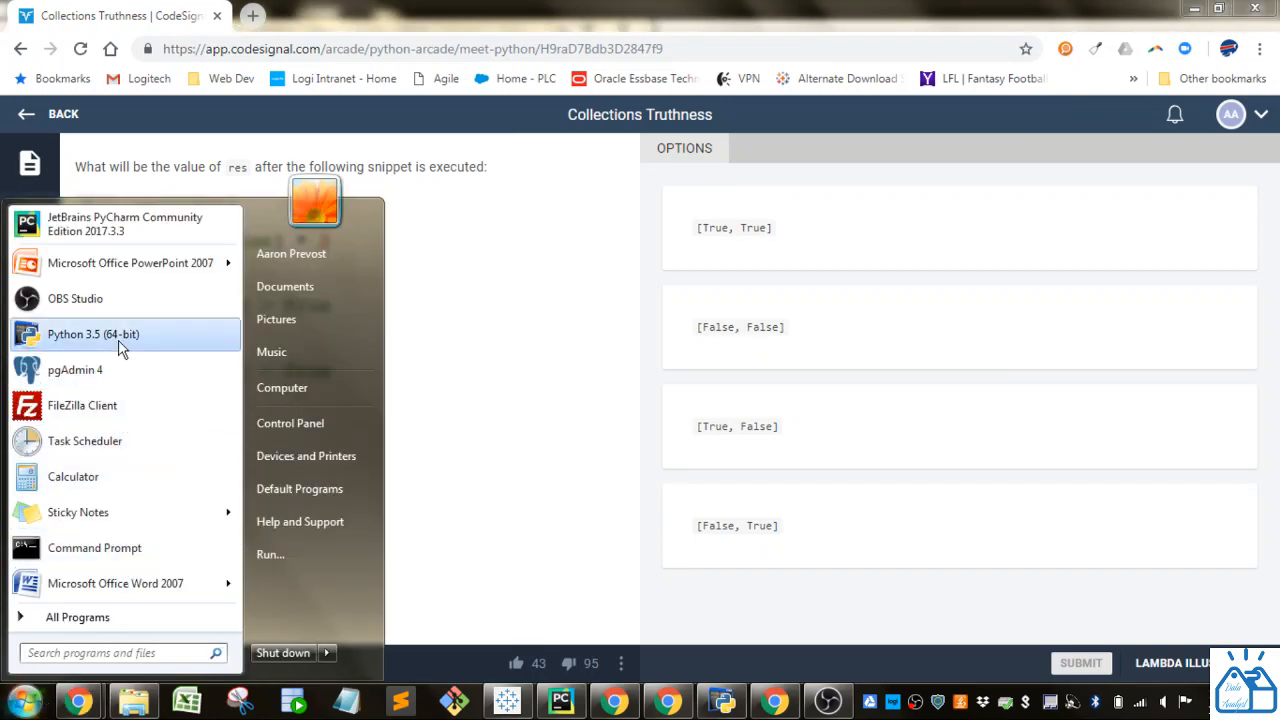
pyautogui.click(93, 334)
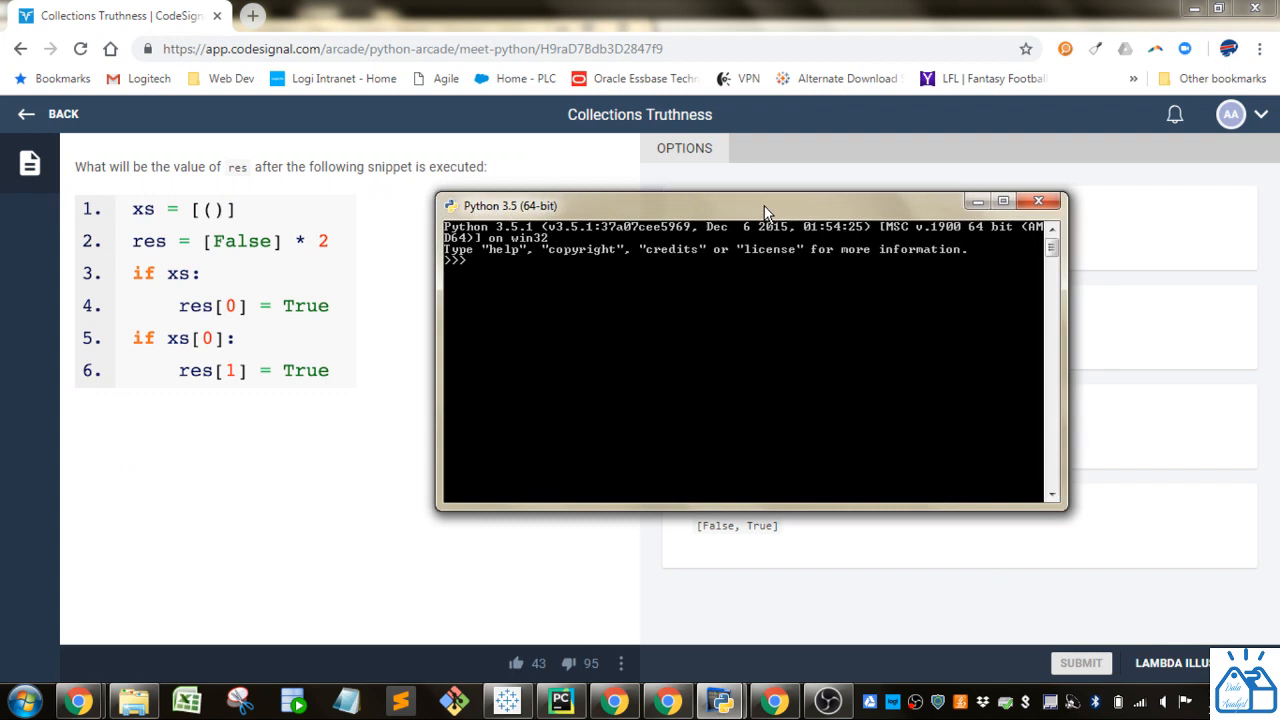
pyautogui.moveTo(765, 205); pyautogui.dragTo(838, 213)
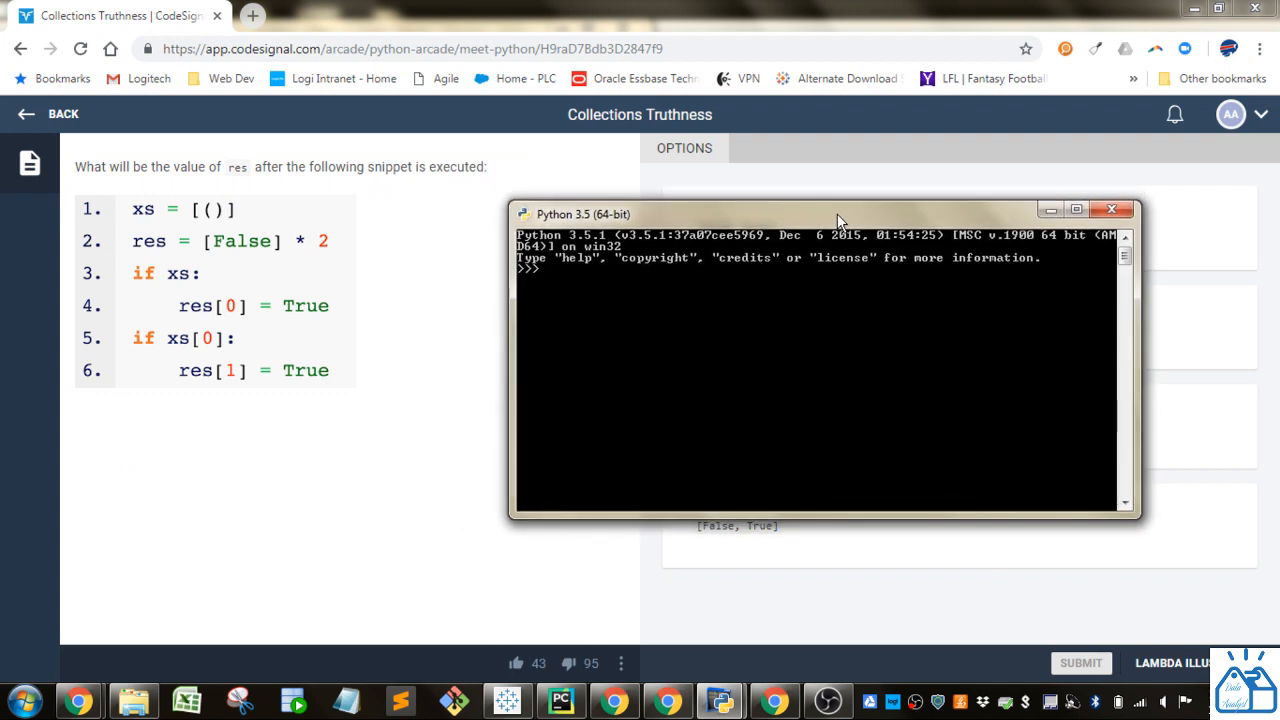
# Step: Run res = [False] * 2 in the Python console
pyautogui.write('res')
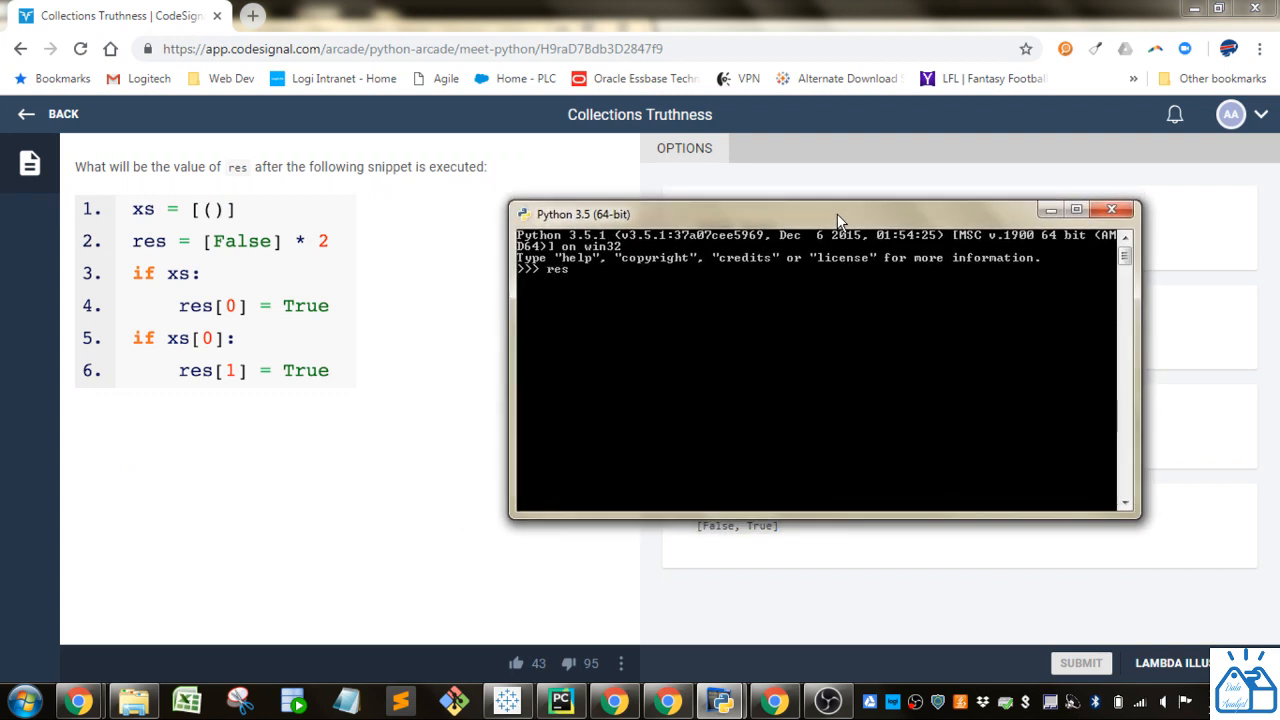
pyautogui.write('=')
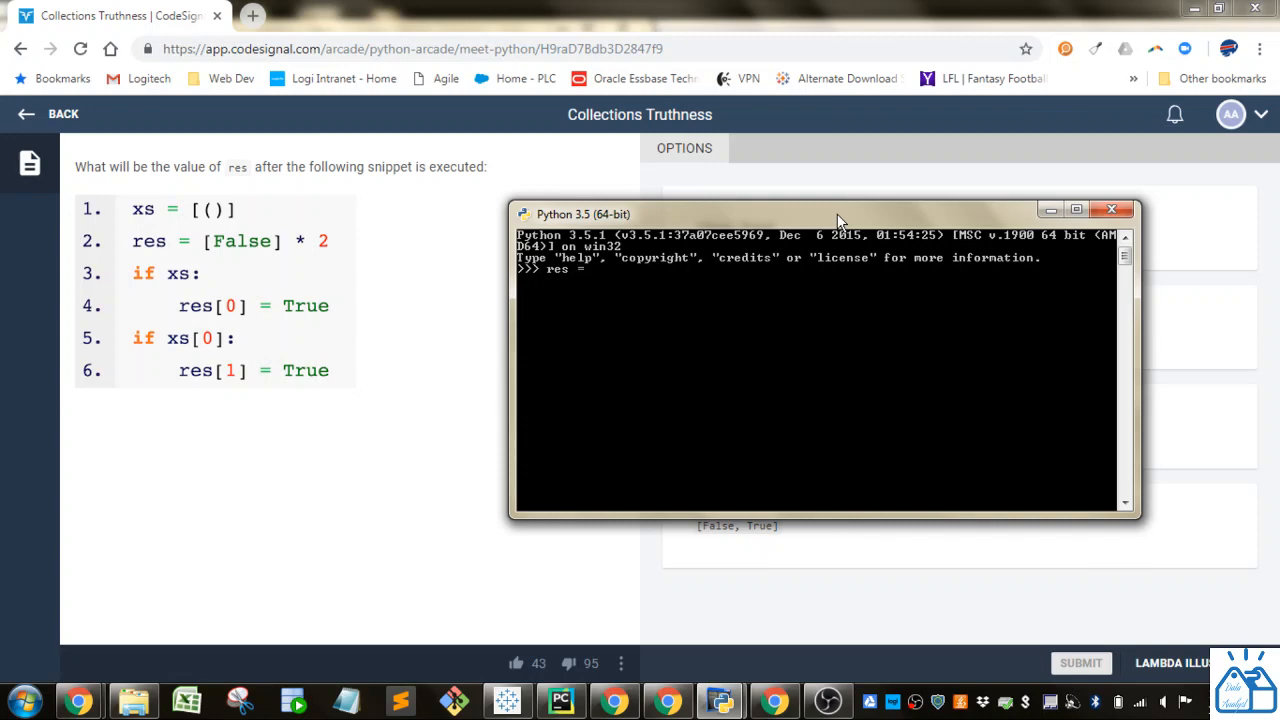
pyautogui.write('[')
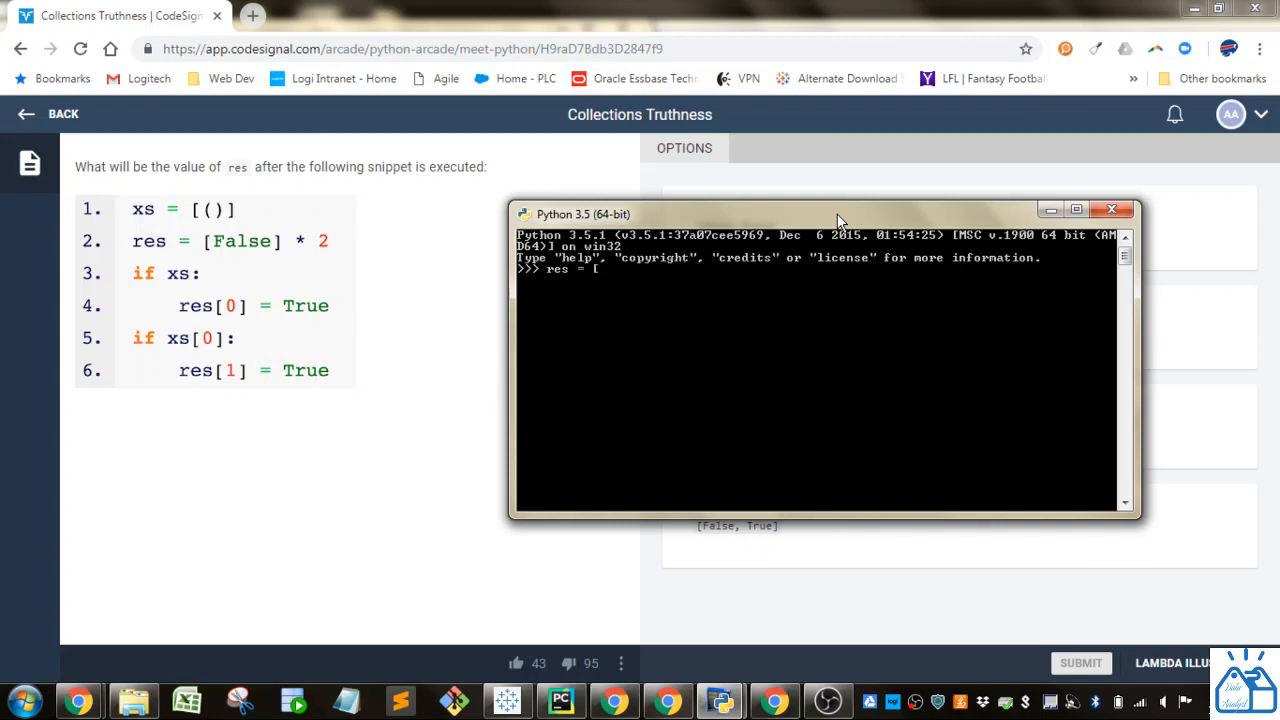
pyautogui.write('False')
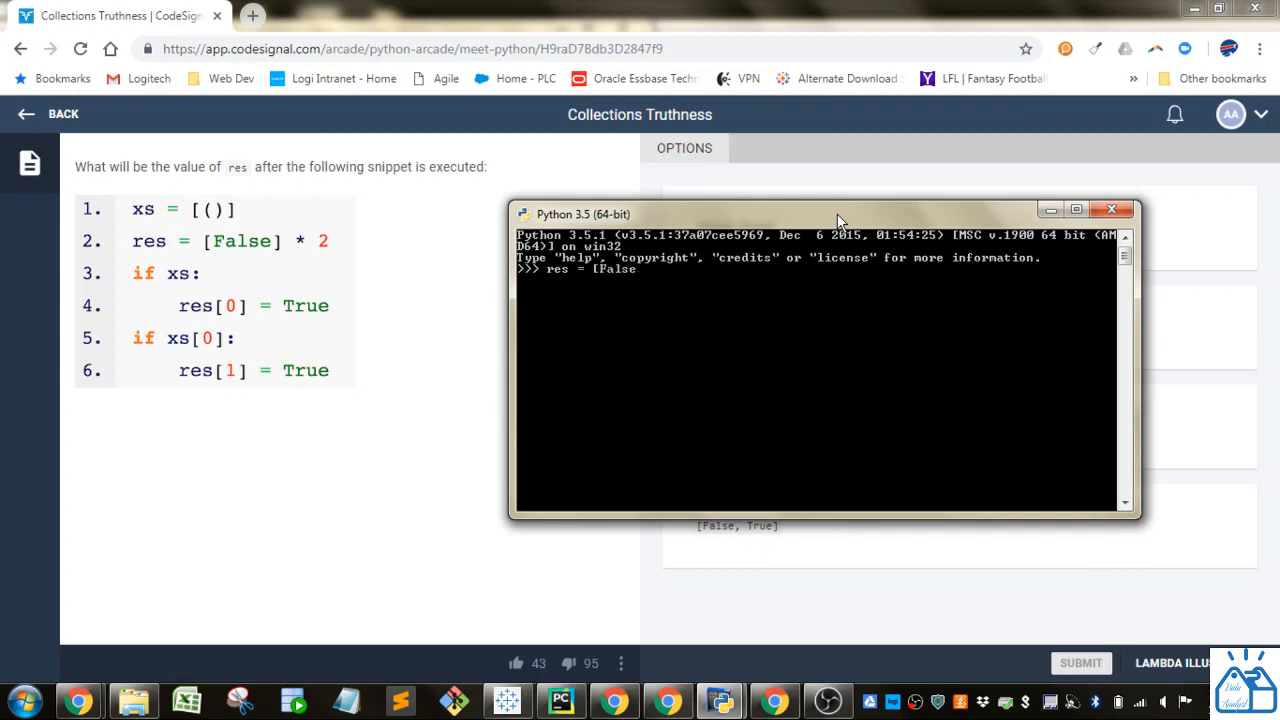
pyautogui.write(']')
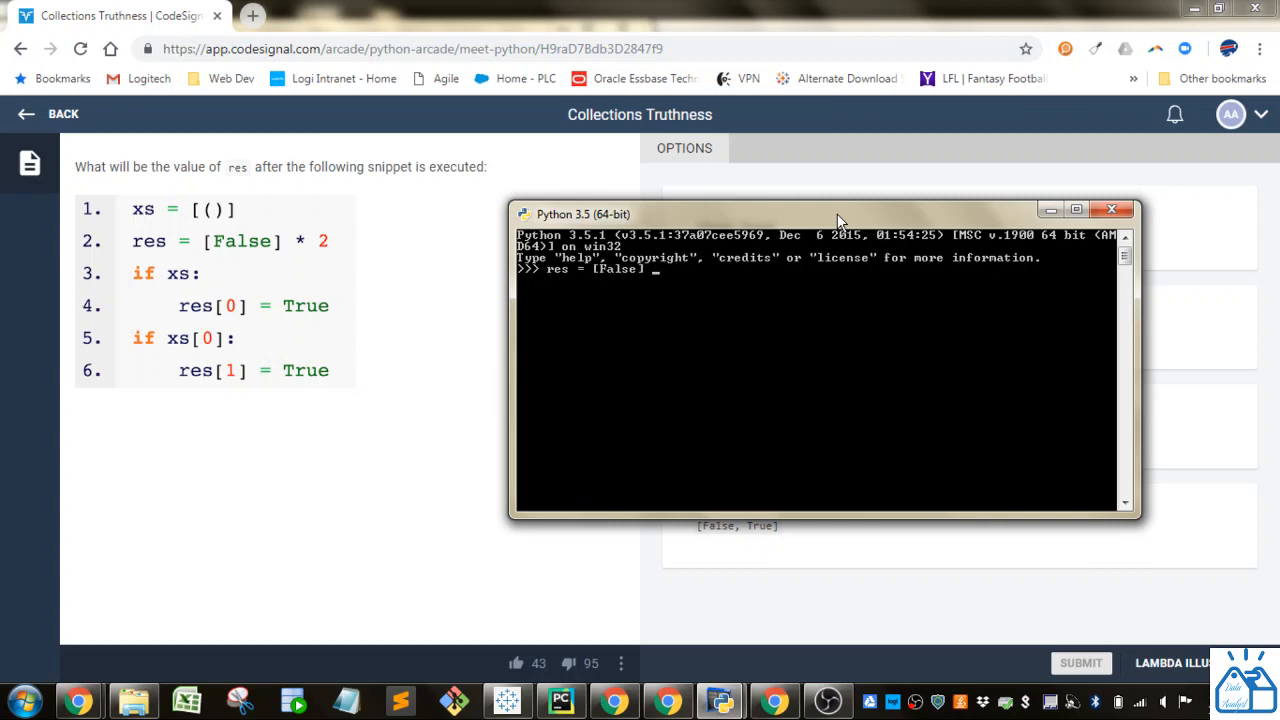
pyautogui.write('* 2')
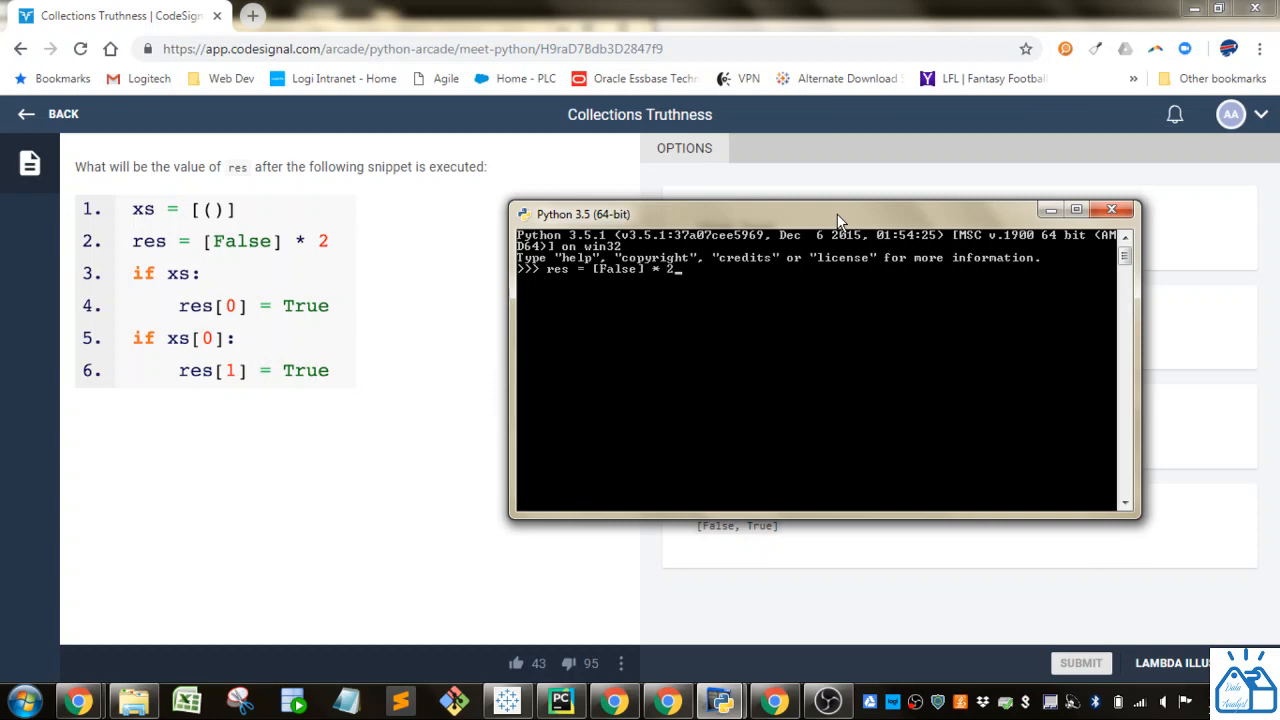
pyautogui.moveTo(672, 277)
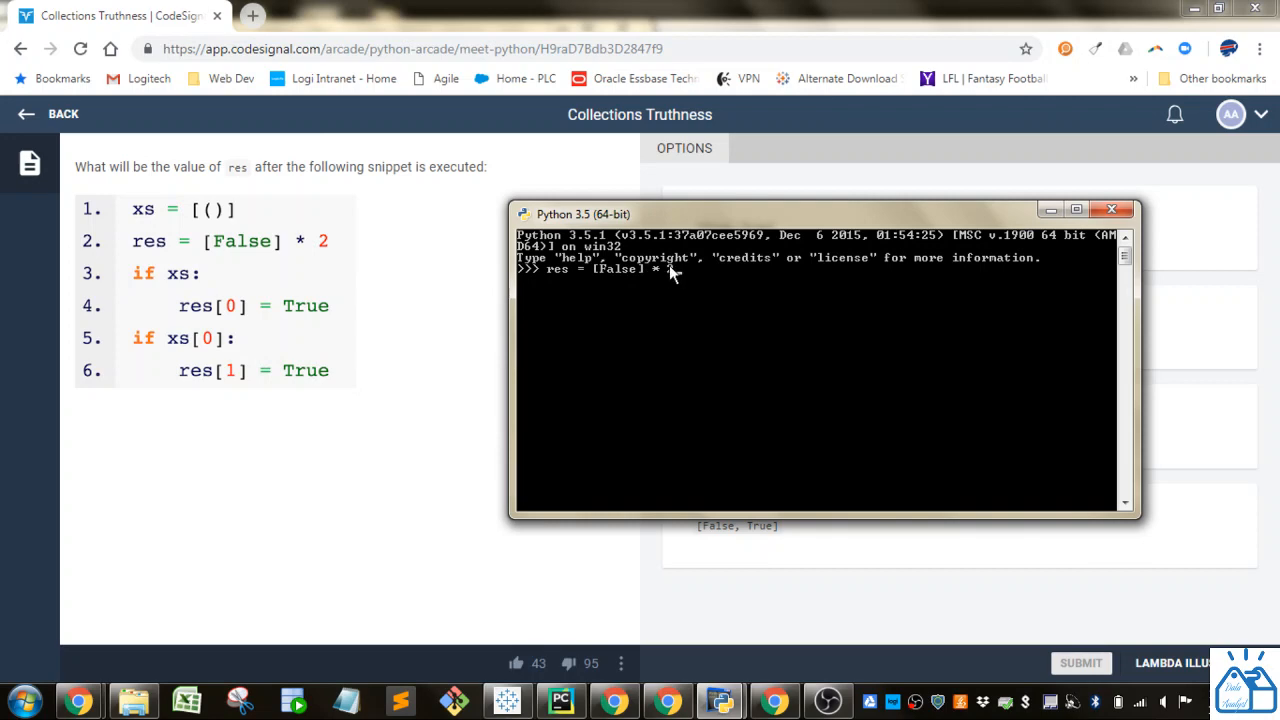
pyautogui.write('2')
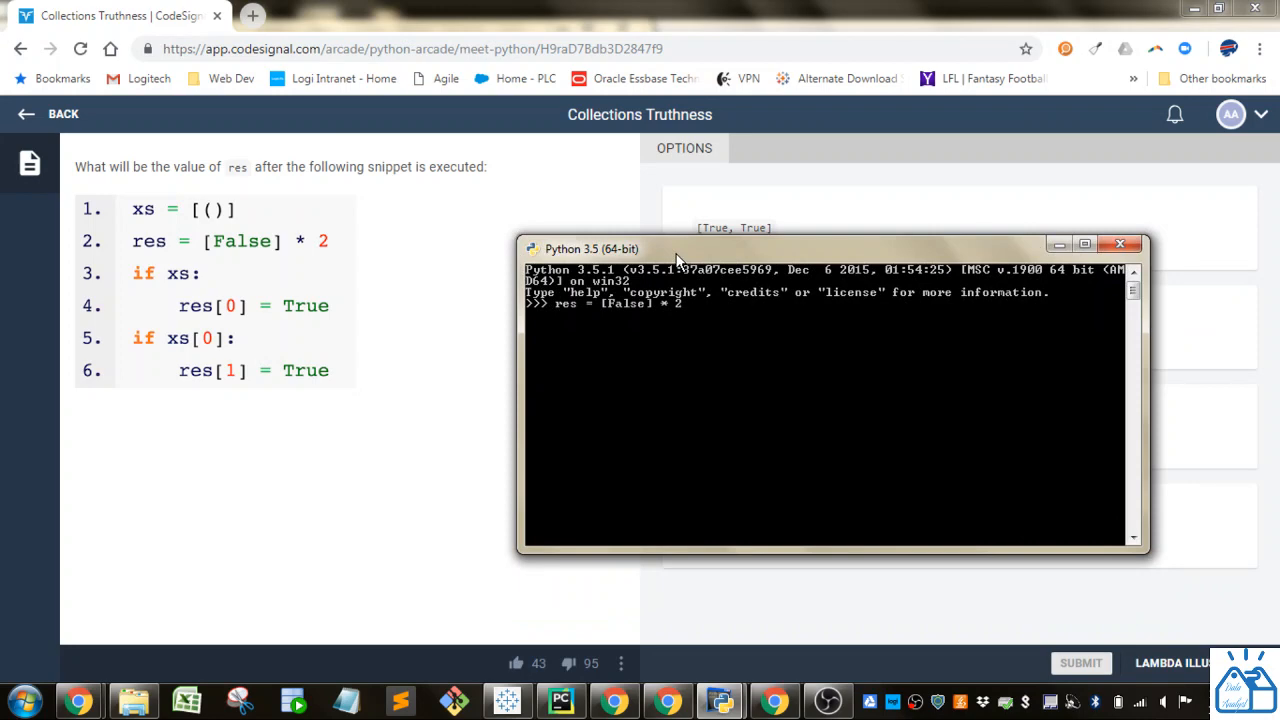
pyautogui.press('Return')
pyautogui.write('res')
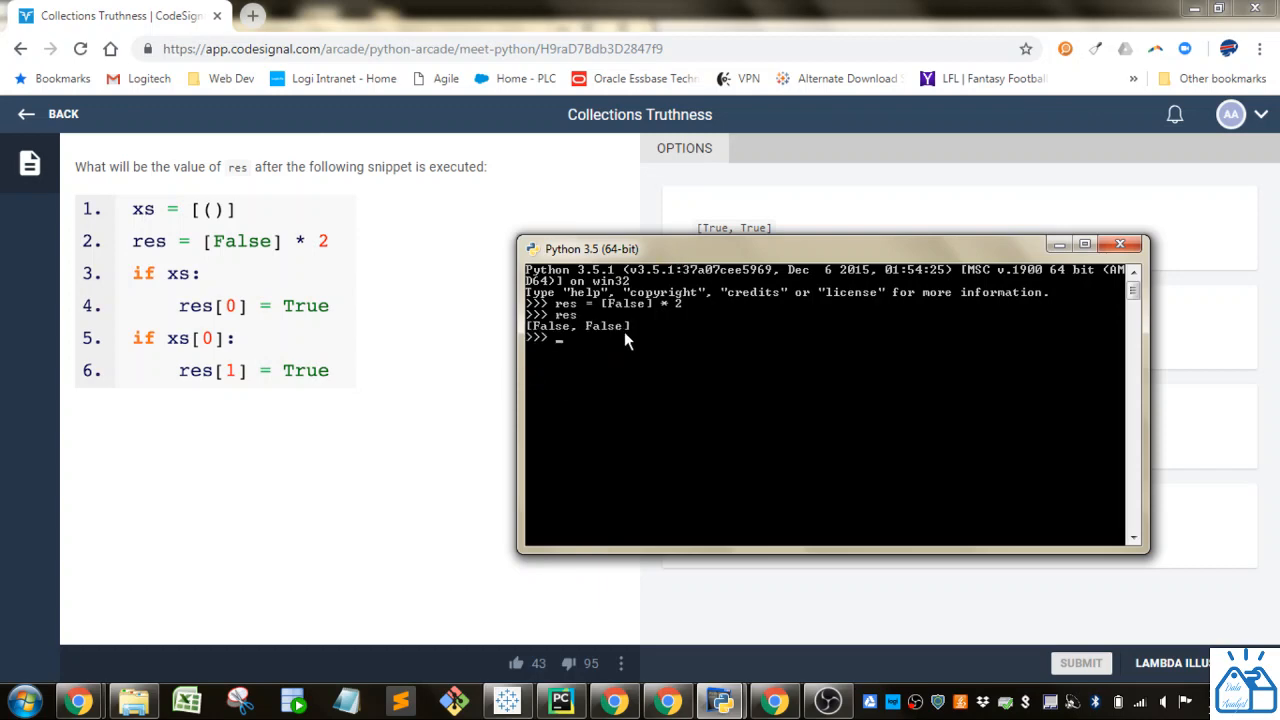
pyautogui.moveTo(647, 346)
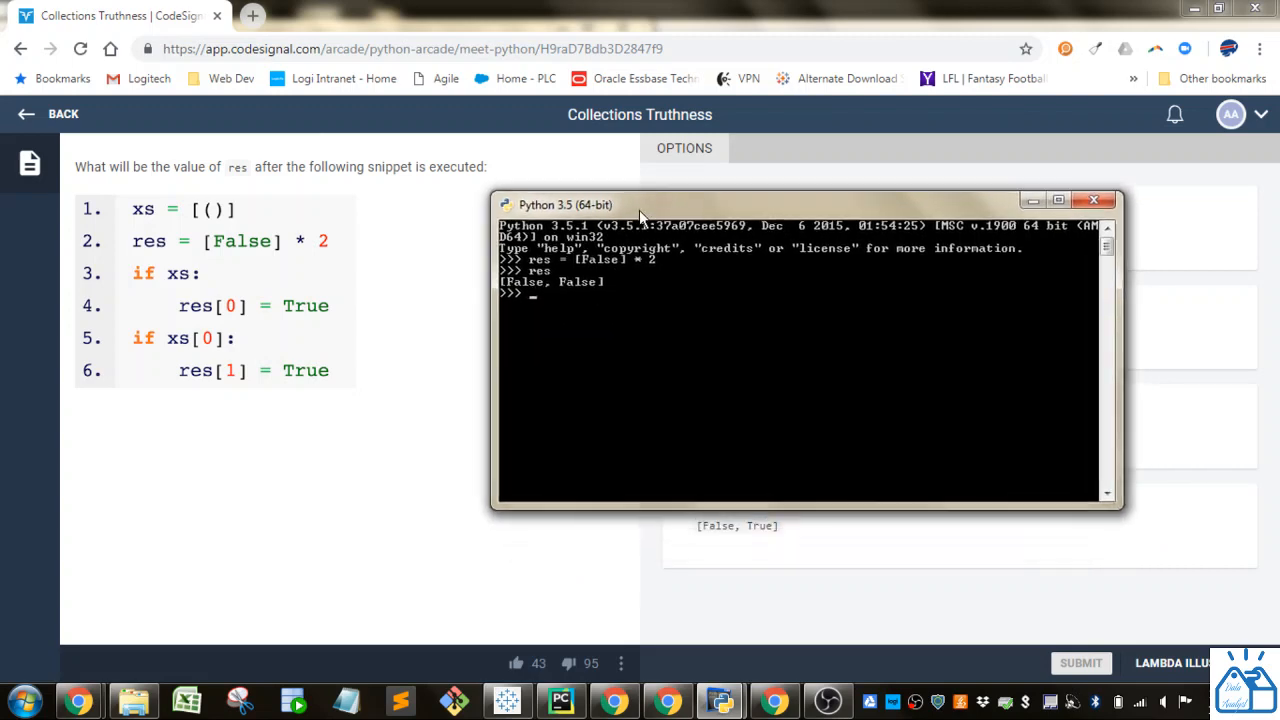
# Step: Move the Python console aside to uncover the quiz answer options
pyautogui.moveTo(640, 205); pyautogui.dragTo(630, 196)
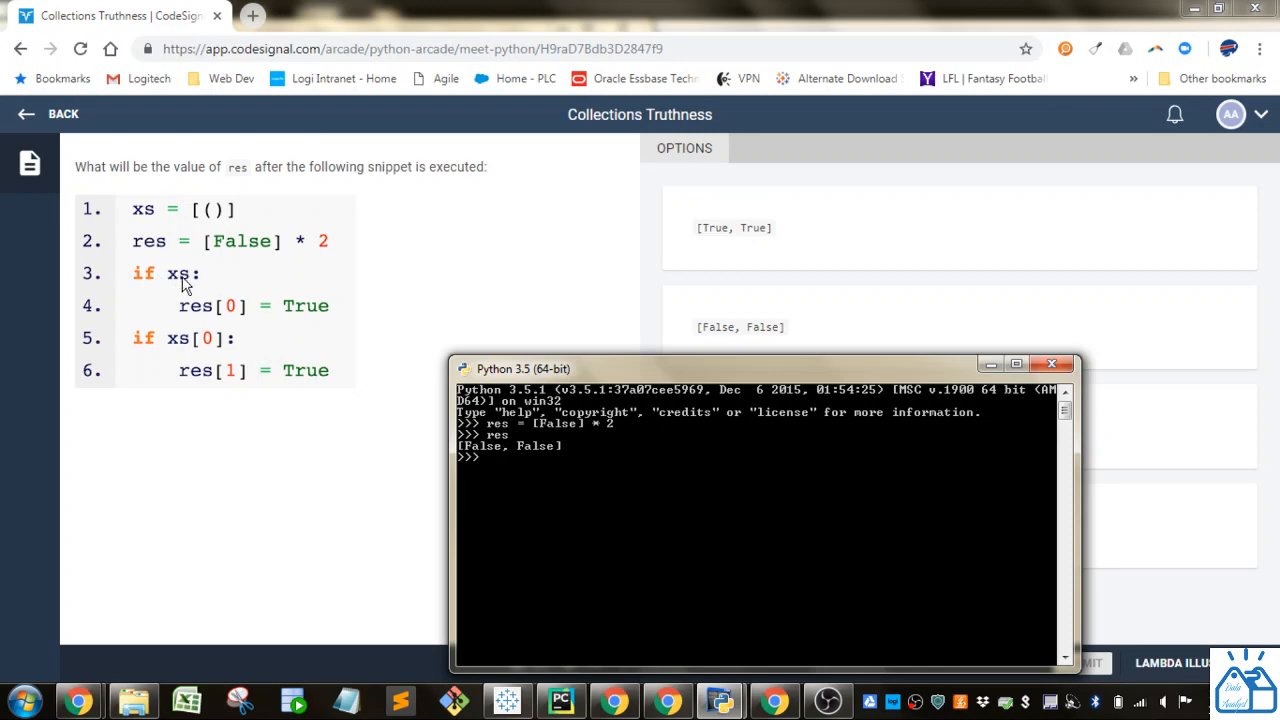
pyautogui.moveTo(178, 270)
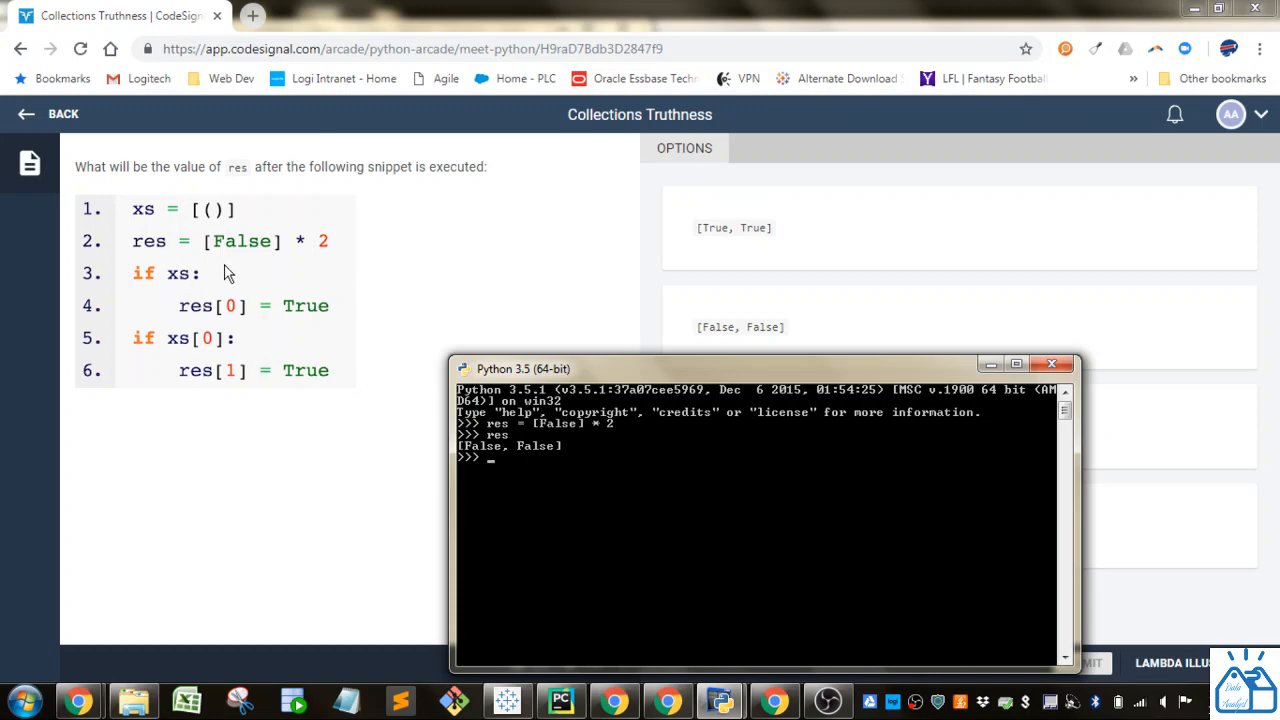
pyautogui.moveTo(195, 290)
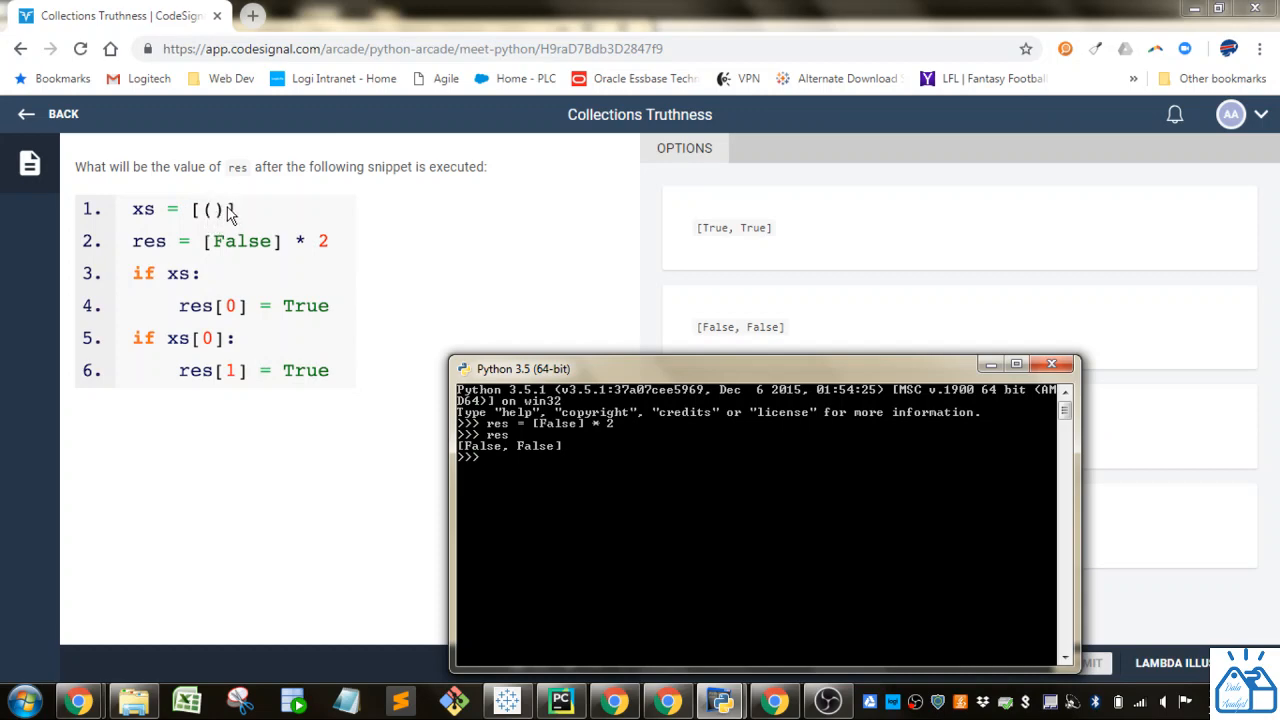
pyautogui.moveTo(147, 280)
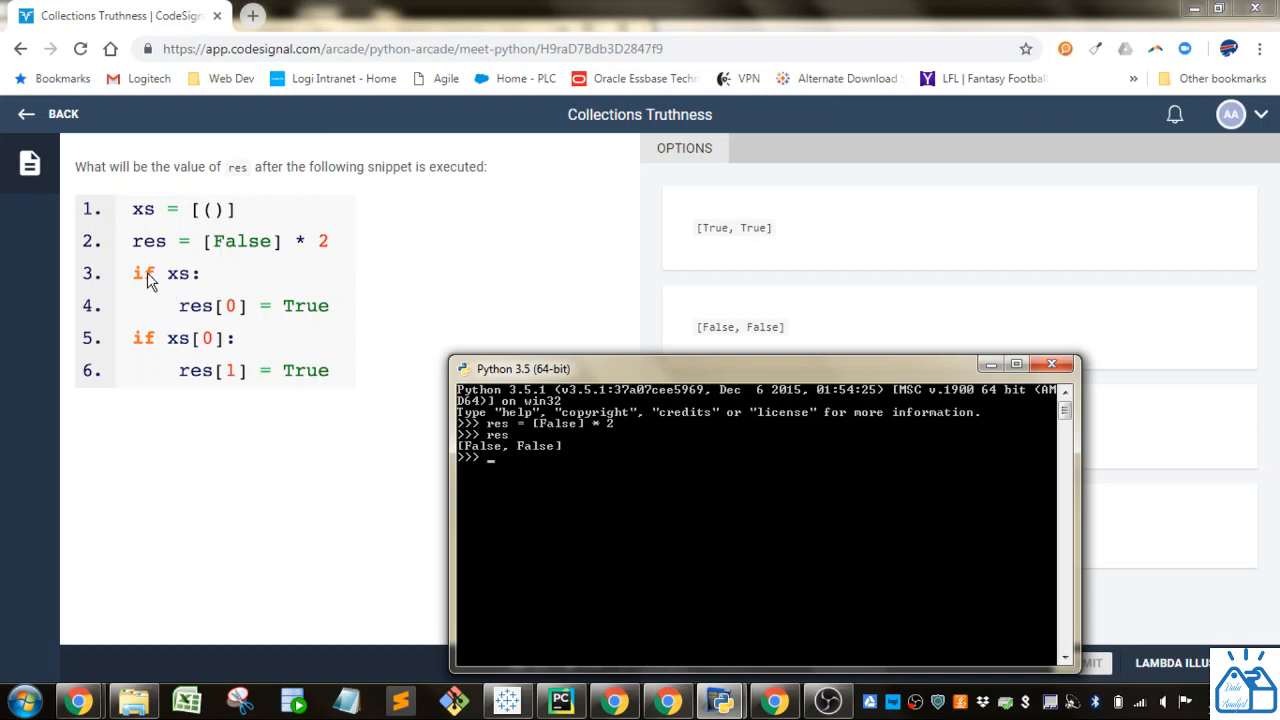
pyautogui.moveTo(335, 328)
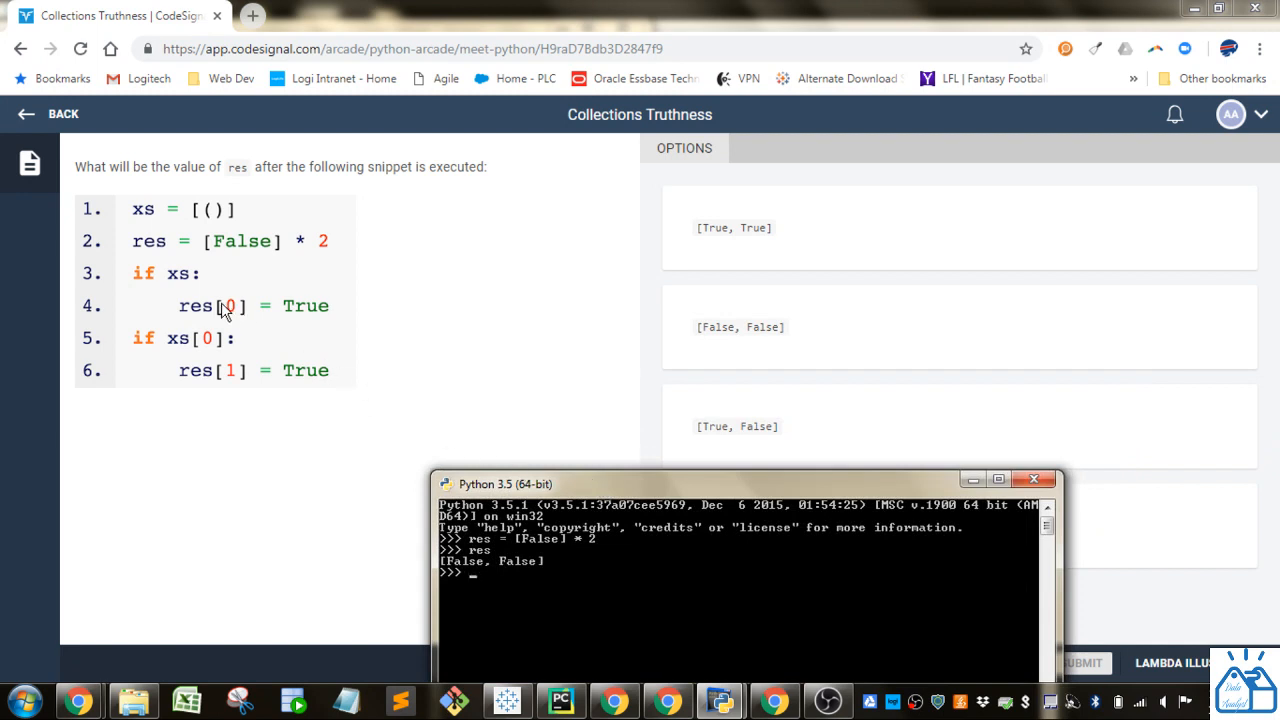
pyautogui.moveTo(270, 324)
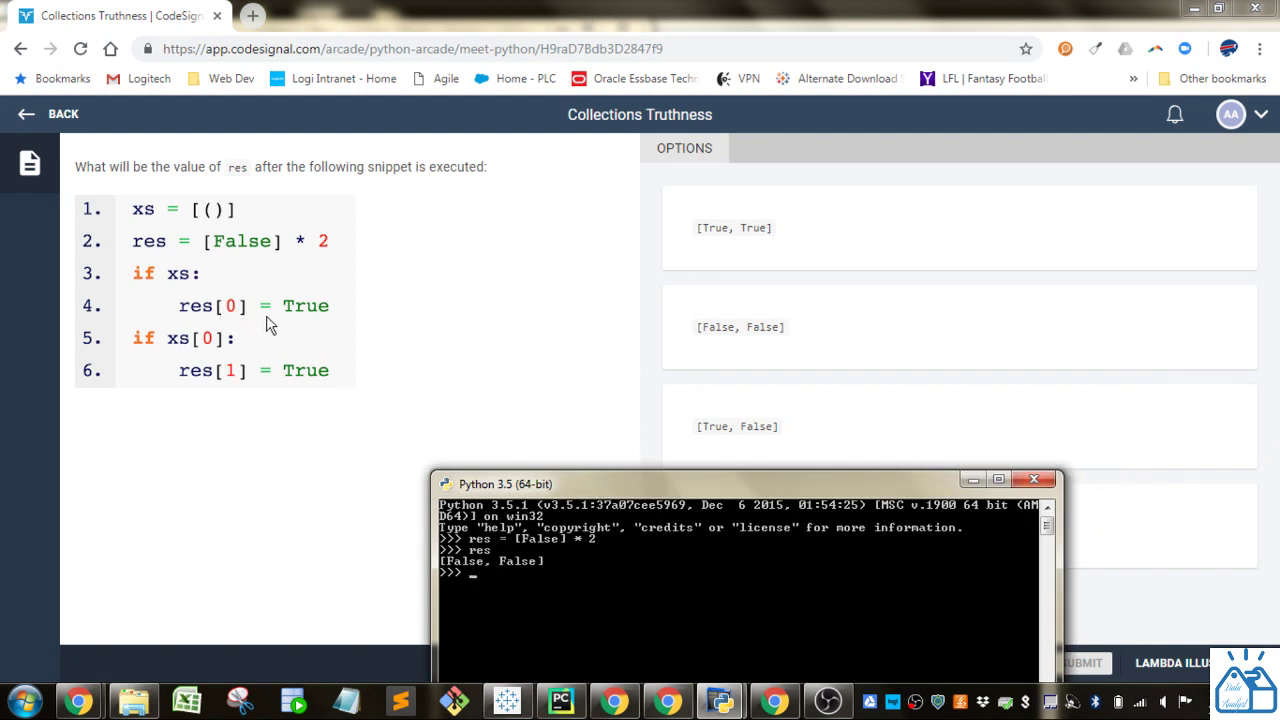
pyautogui.moveTo(641, 478)
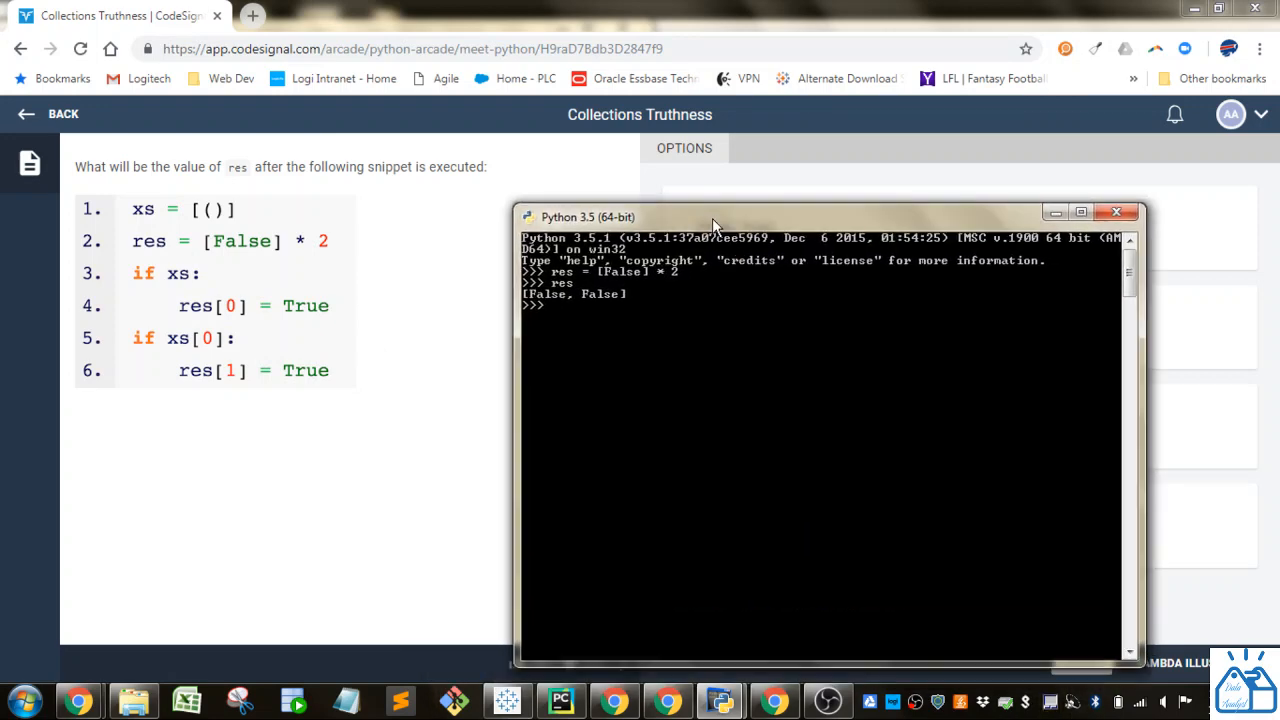
pyautogui.moveTo(605, 318)
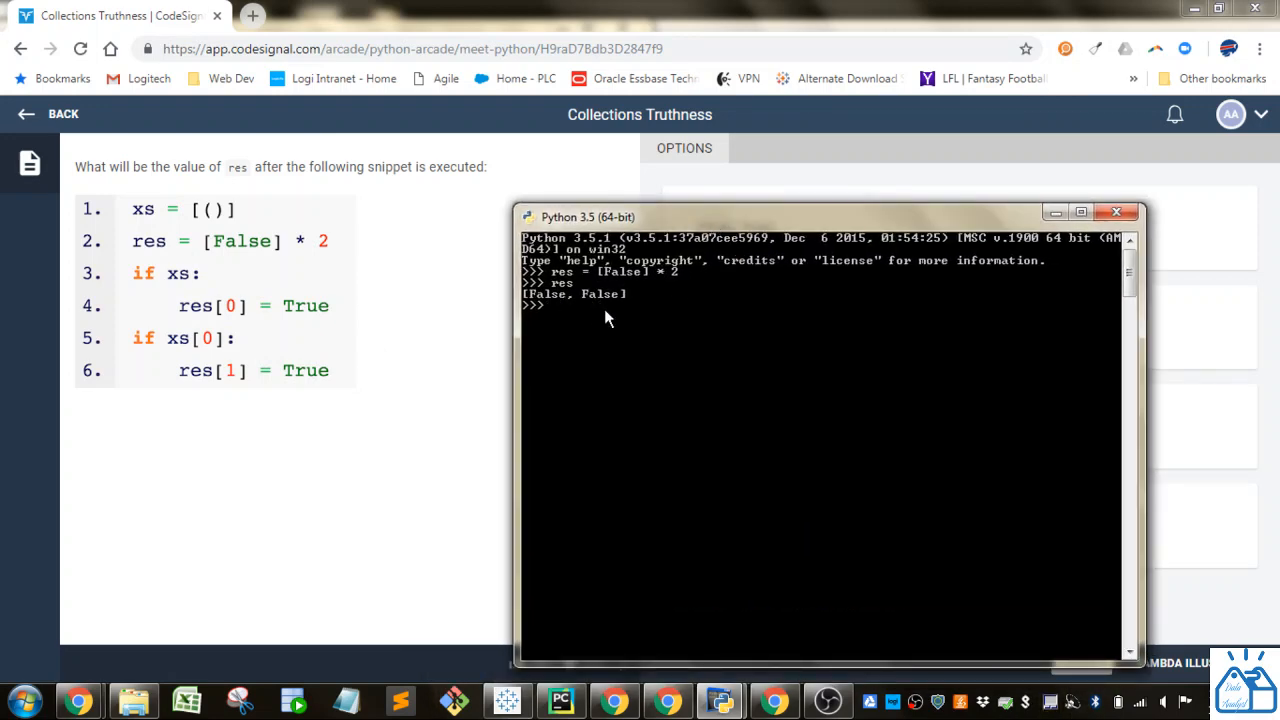
pyautogui.moveTo(390, 326)
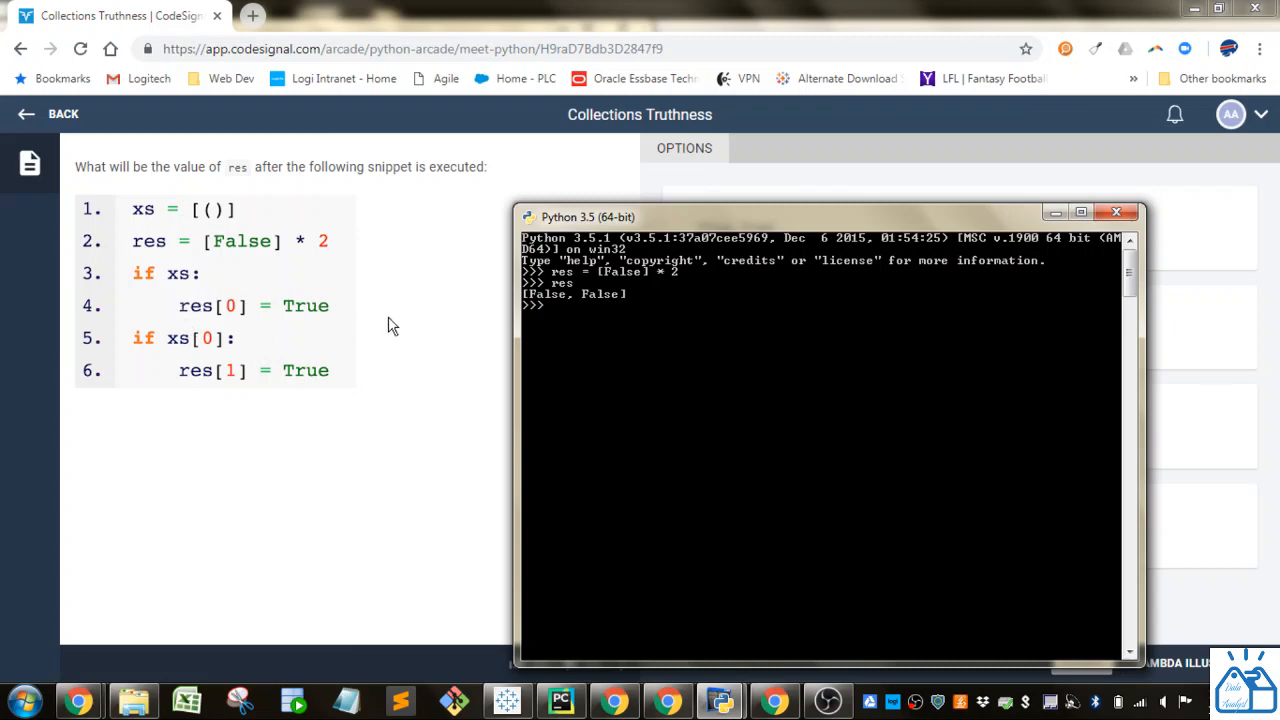
pyautogui.moveTo(560, 312)
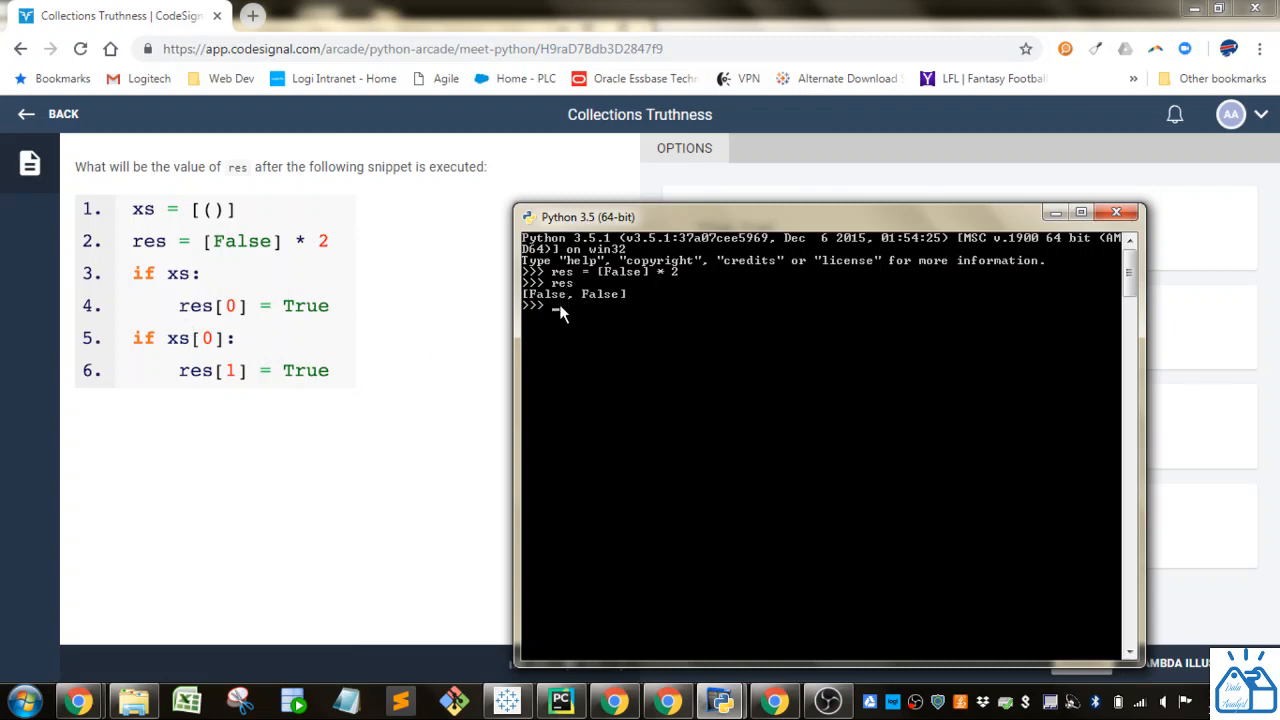
pyautogui.moveTo(533, 310)
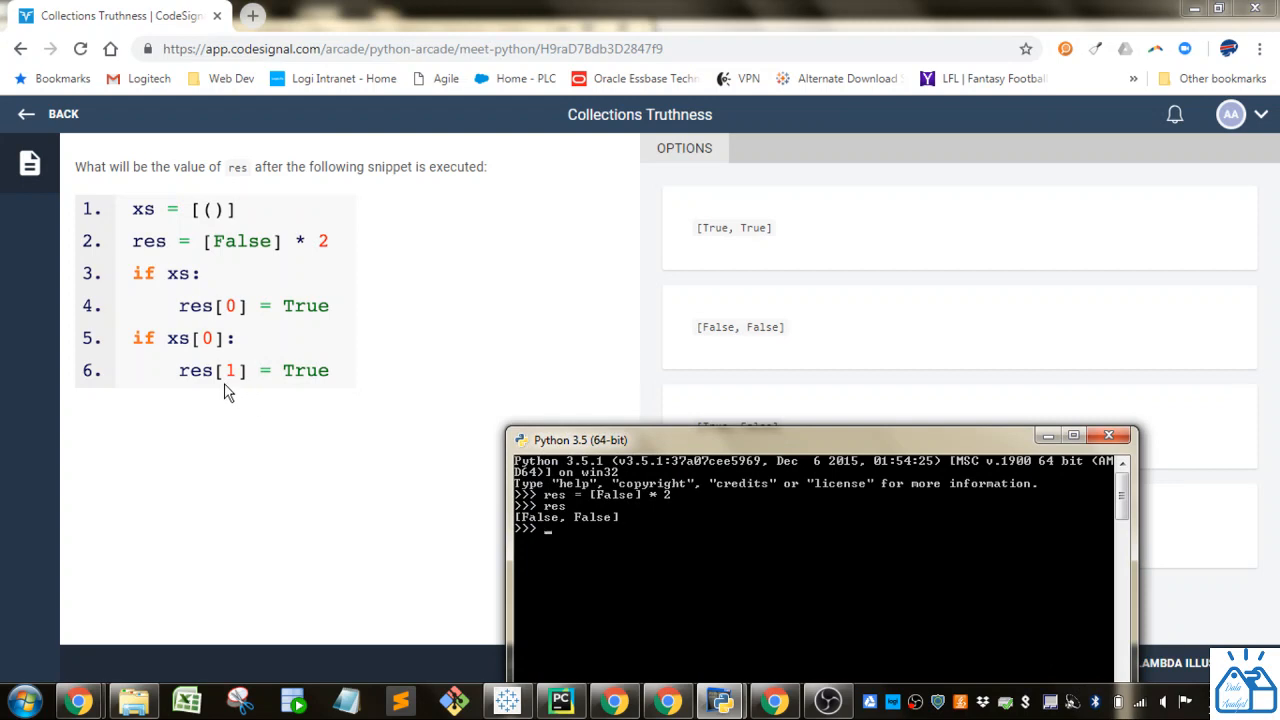
pyautogui.moveTo(167, 353)
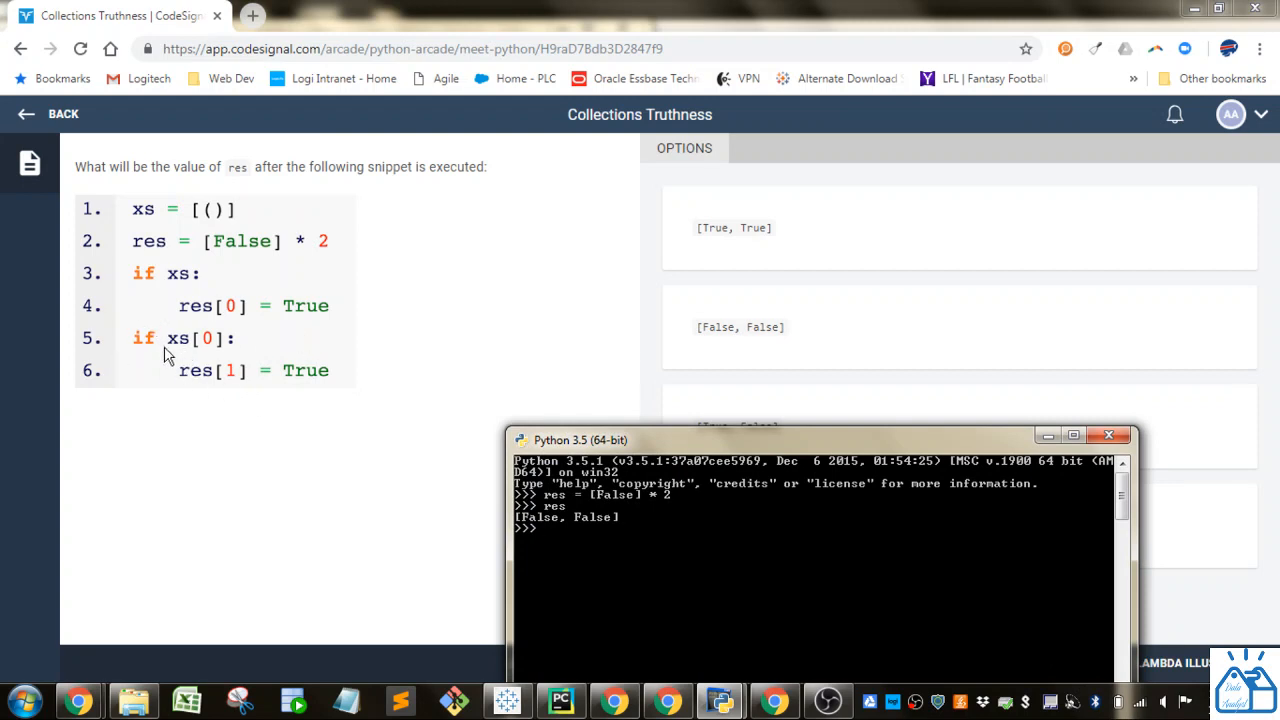
pyautogui.moveTo(213, 343)
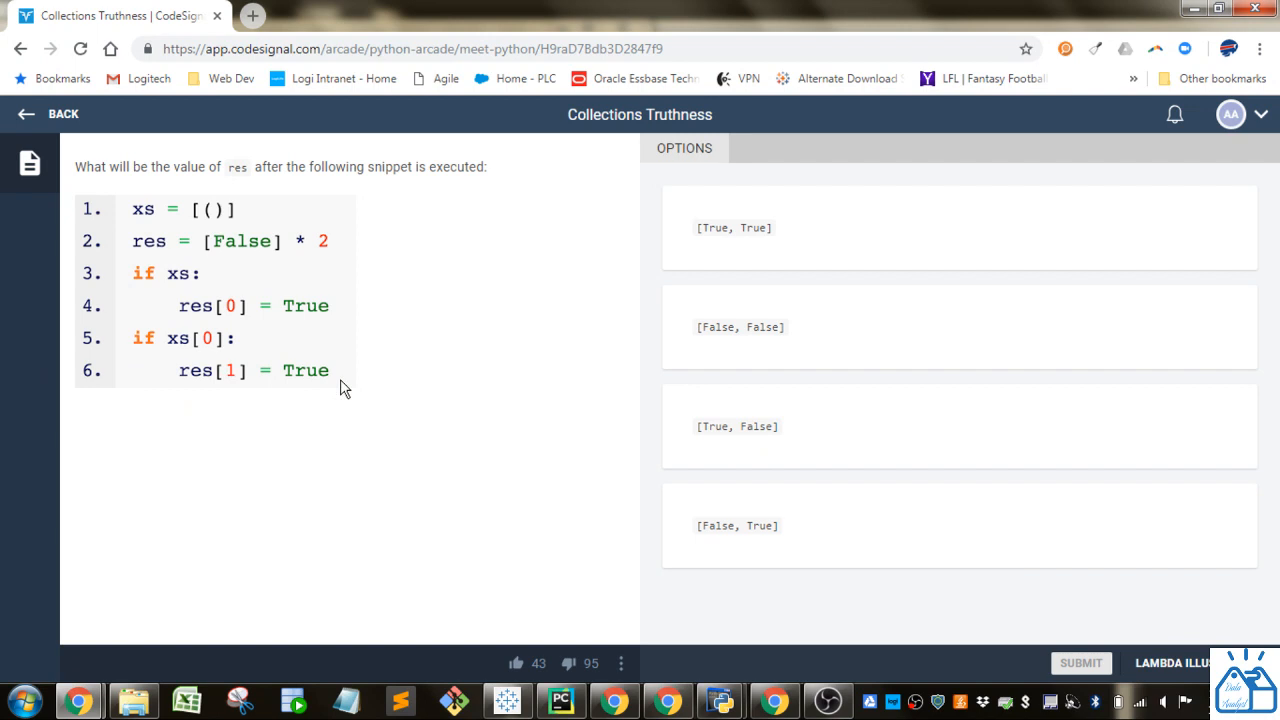
pyautogui.moveTo(362, 473)
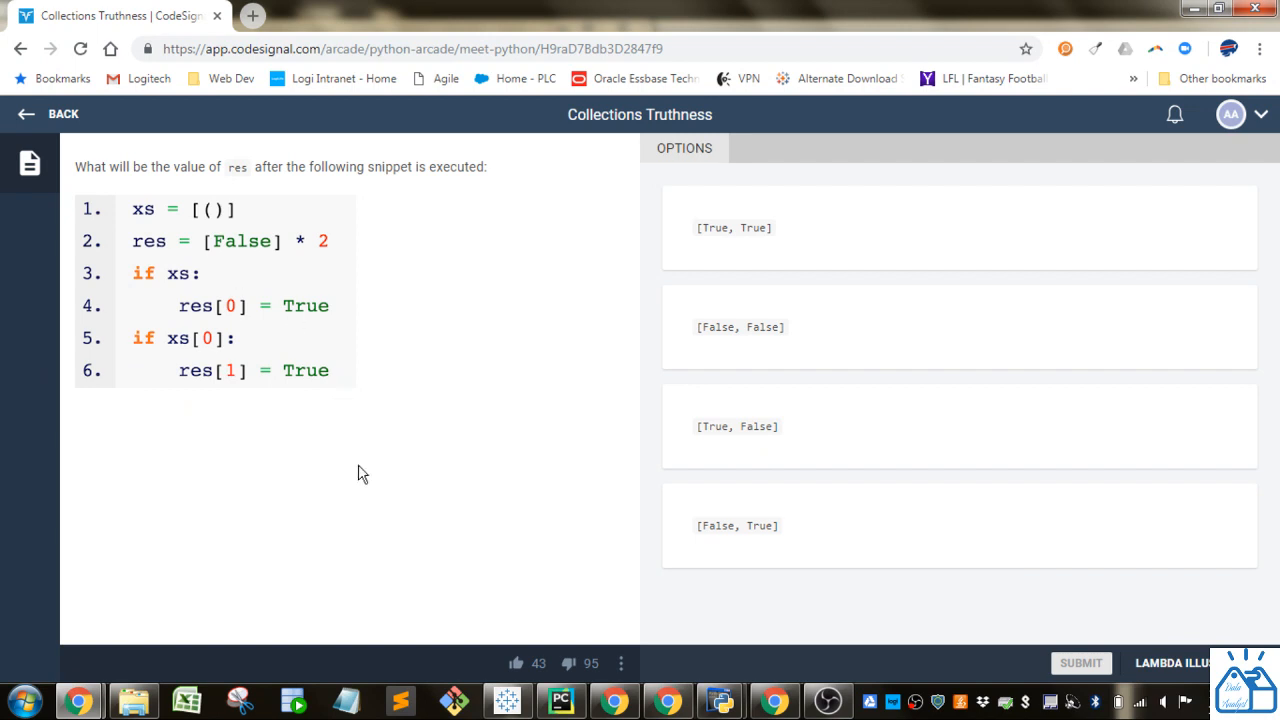
pyautogui.moveTo(477, 593)
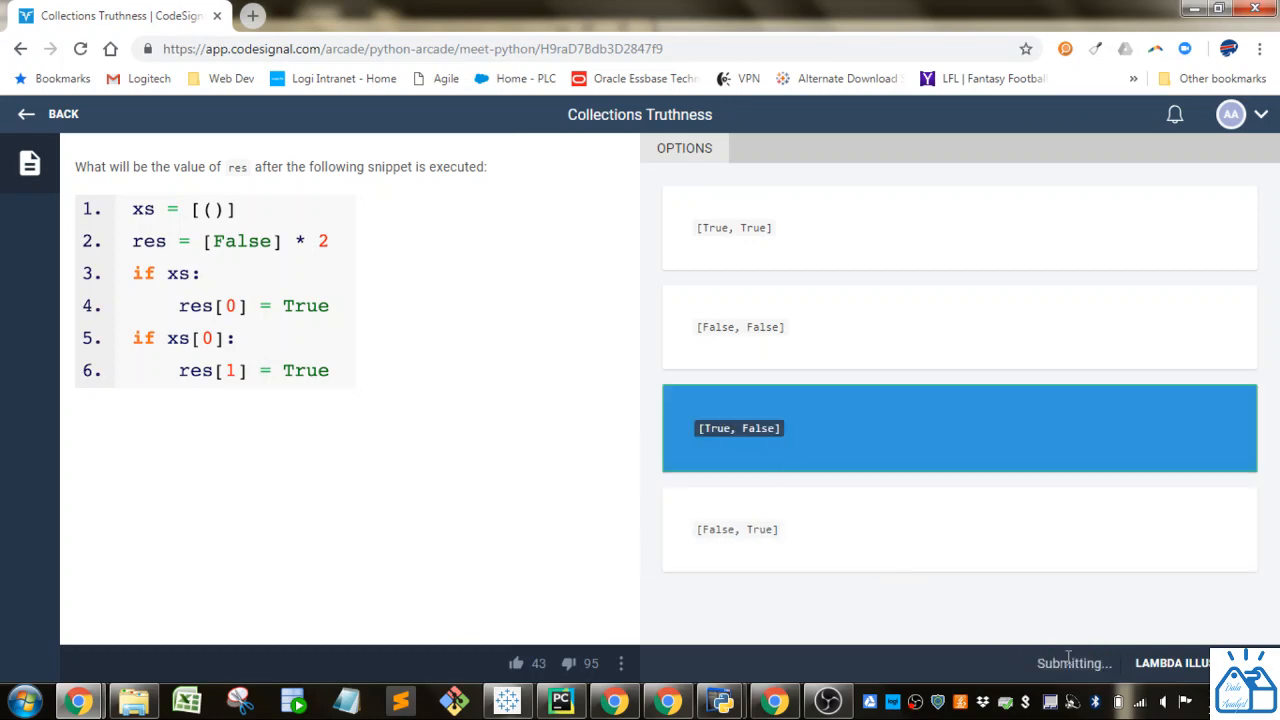
# Step: Submit [True, False] as the quiz answer
pyautogui.click(1073, 663)
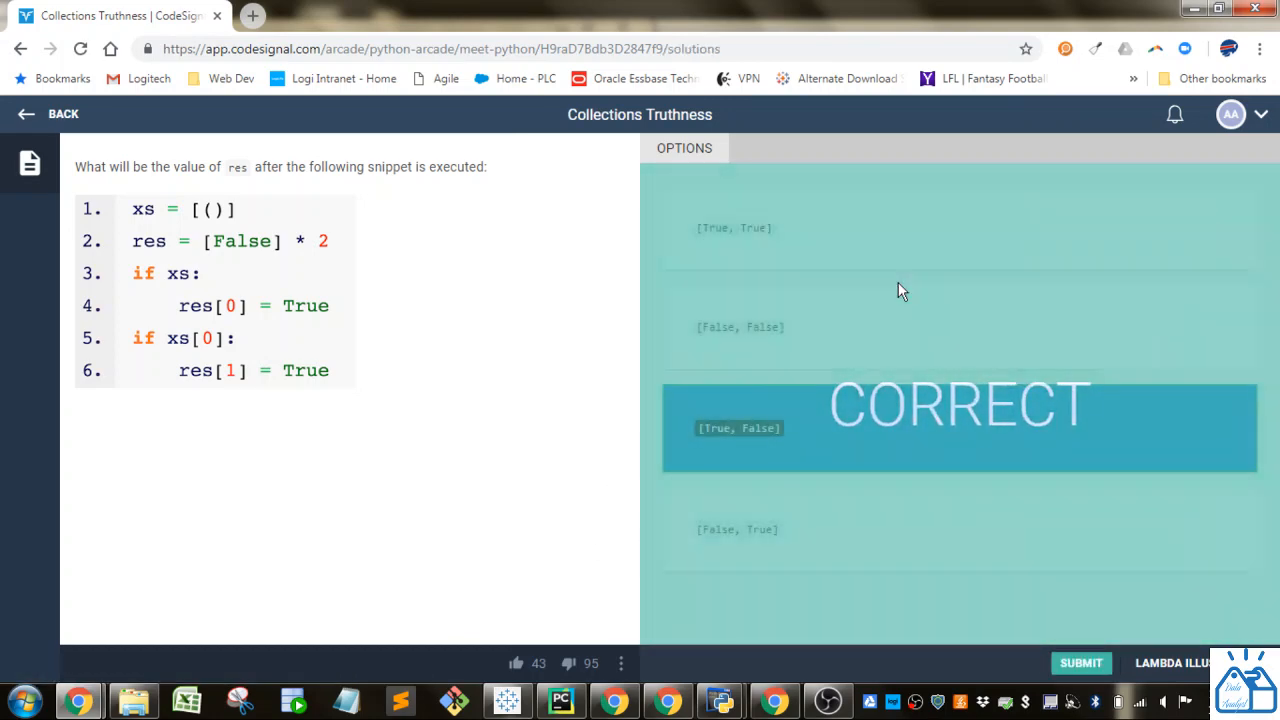